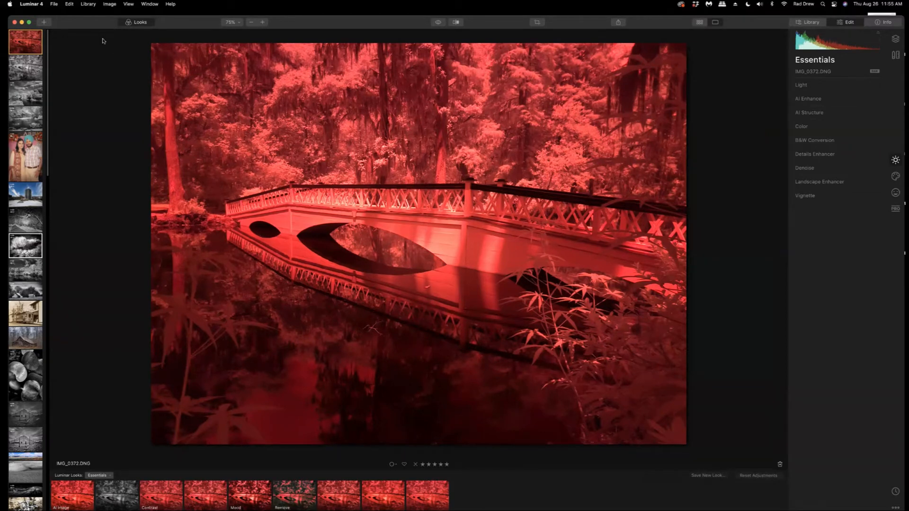
{"action": "mouse_move", "coordinate": [3, 406]}
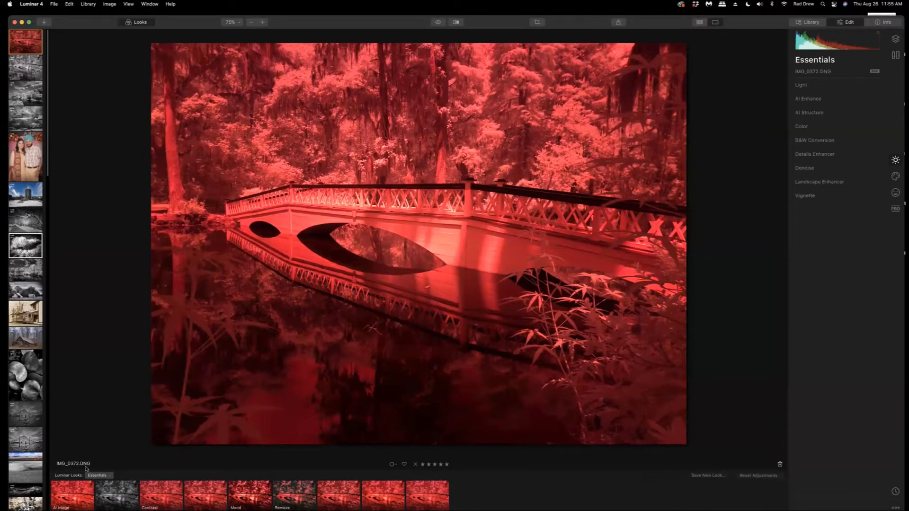
{"action": "mouse_move", "coordinate": [402, 253]}
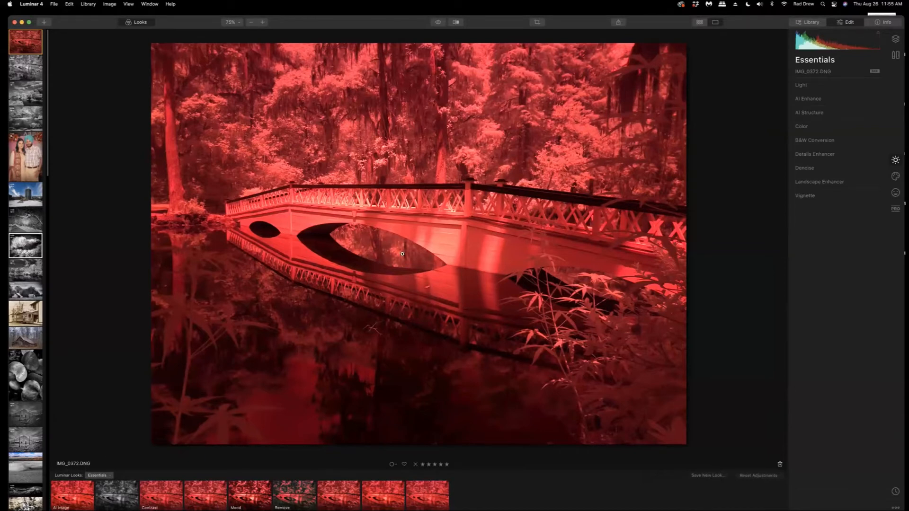
{"action": "mouse_move", "coordinate": [426, 248]}
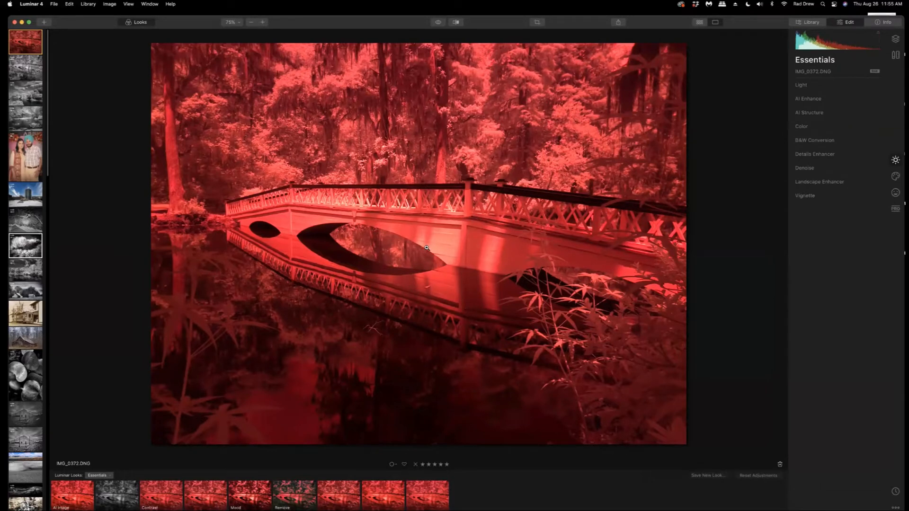
{"action": "mouse_move", "coordinate": [540, 185]}
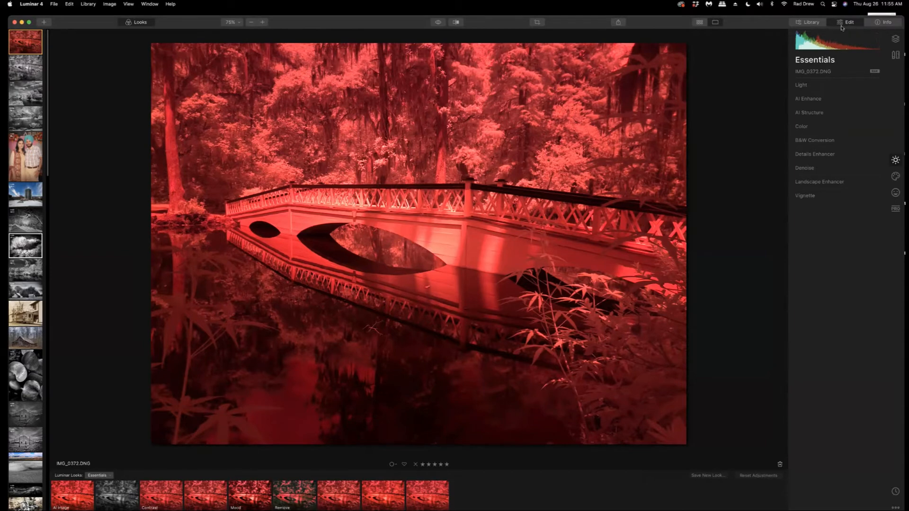
{"action": "mouse_move", "coordinate": [814, 145]}
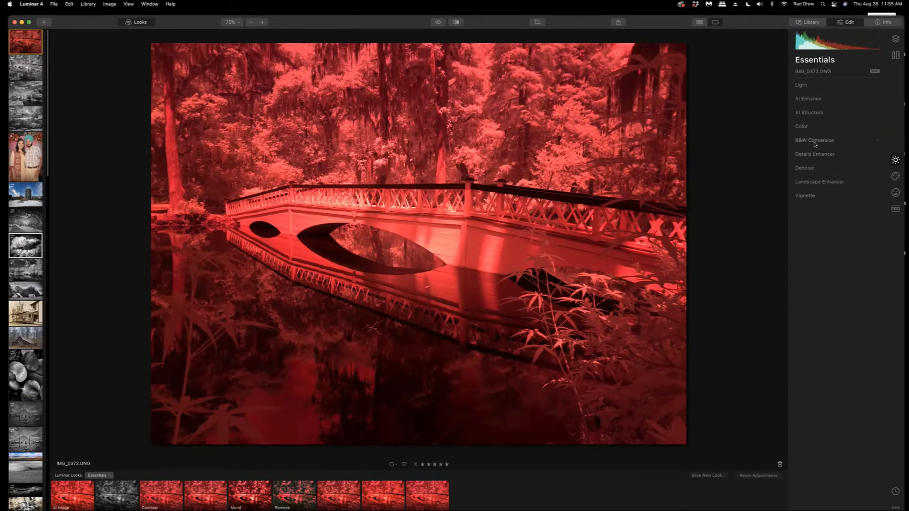
Apply Essentials B&W Conversion to the red infrared bridge photo, then collapse its settings
{"action": "left_click", "coordinate": [836, 153]}
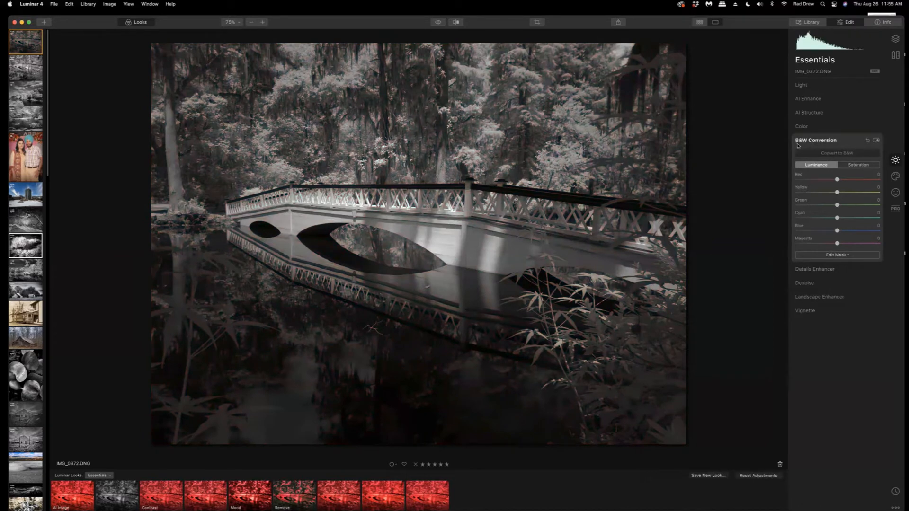
{"action": "mouse_move", "coordinate": [467, 276]}
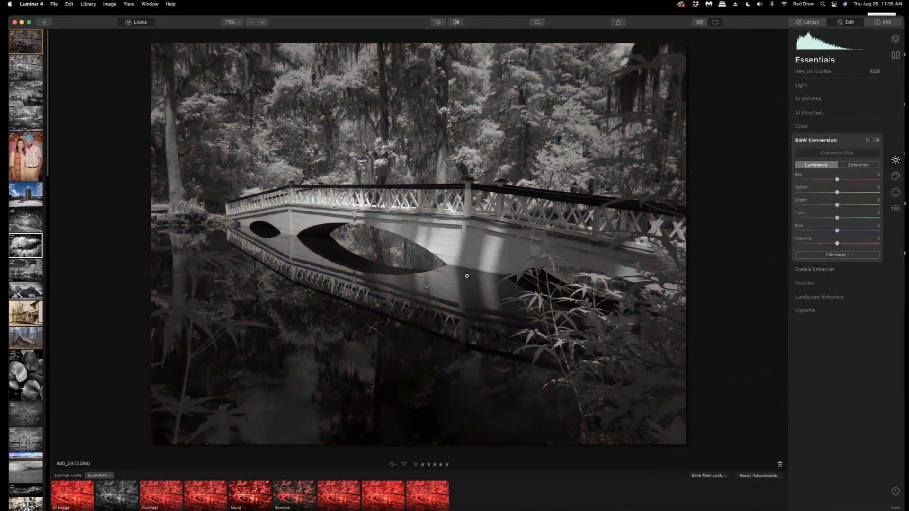
{"action": "mouse_move", "coordinate": [568, 239]}
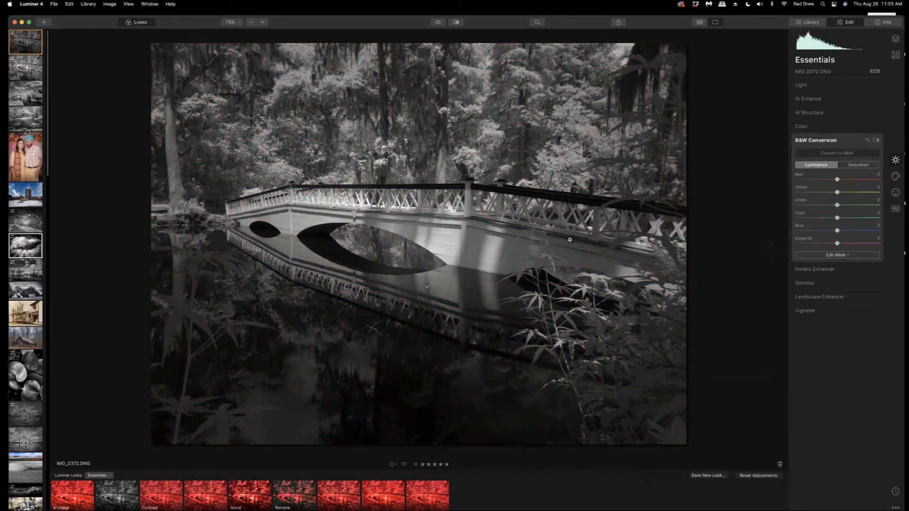
{"action": "mouse_move", "coordinate": [819, 145]}
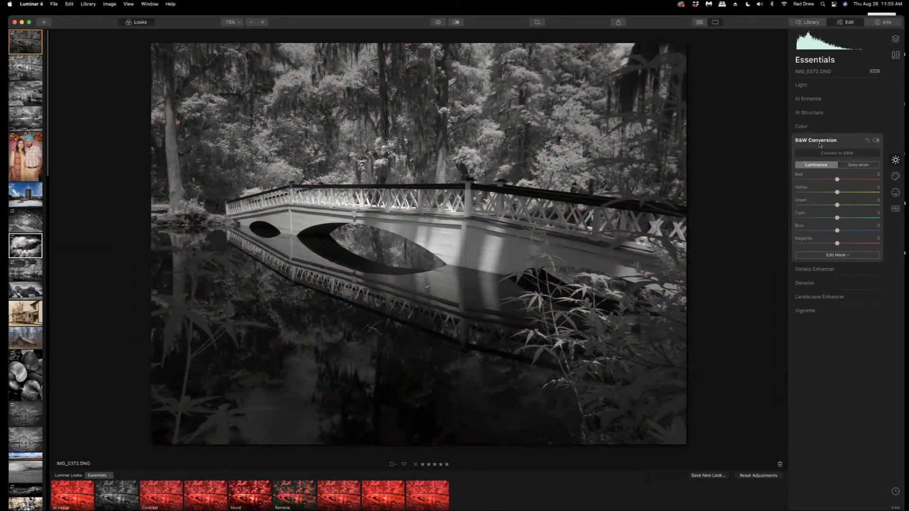
{"action": "left_click", "coordinate": [815, 139]}
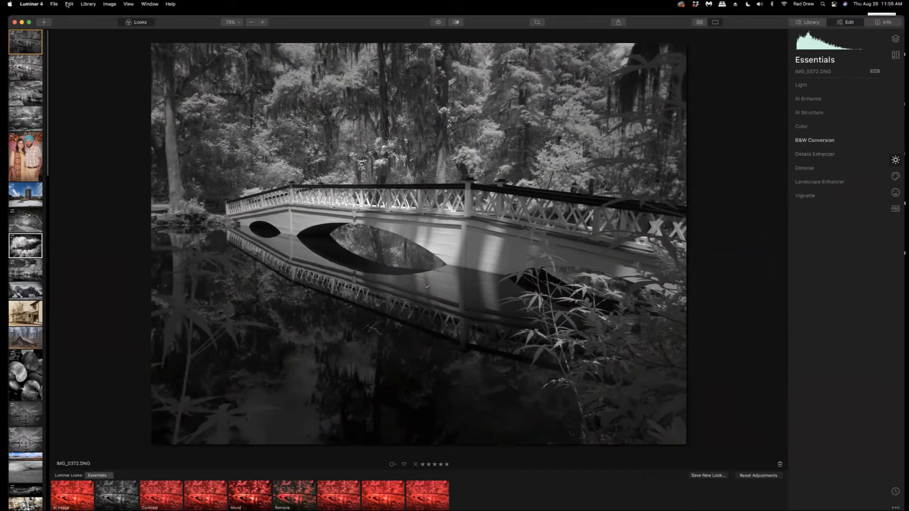
Send the monochrome bridge photo to Topaz DeNoise AI via Edit > Plugins
{"action": "left_click", "coordinate": [69, 5]}
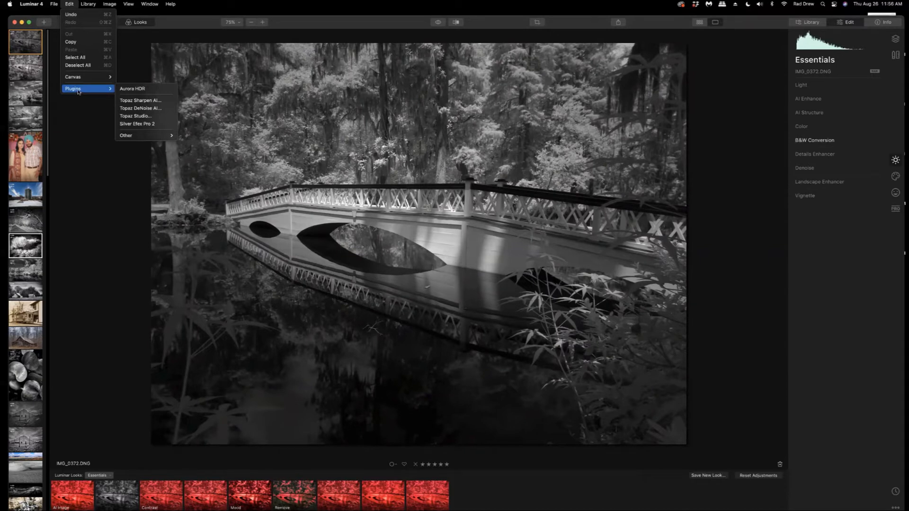
{"action": "mouse_move", "coordinate": [139, 108]}
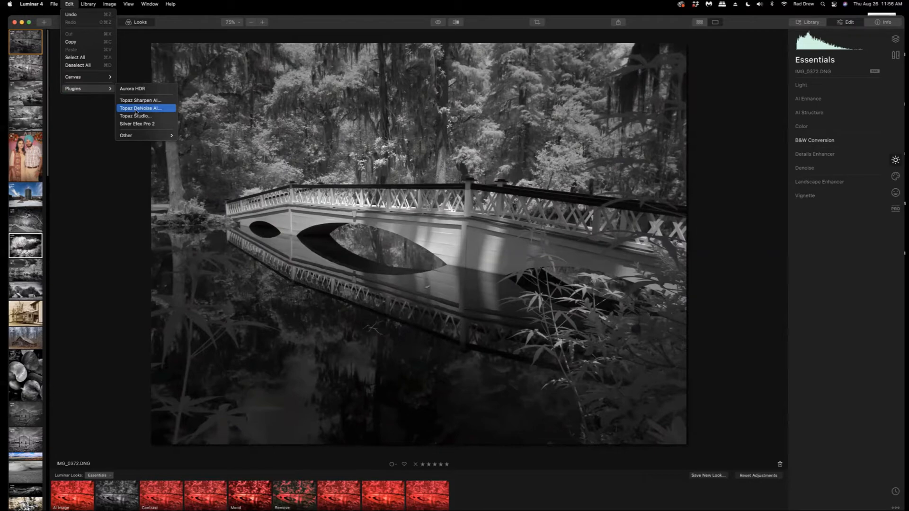
{"action": "left_click", "coordinate": [139, 108]}
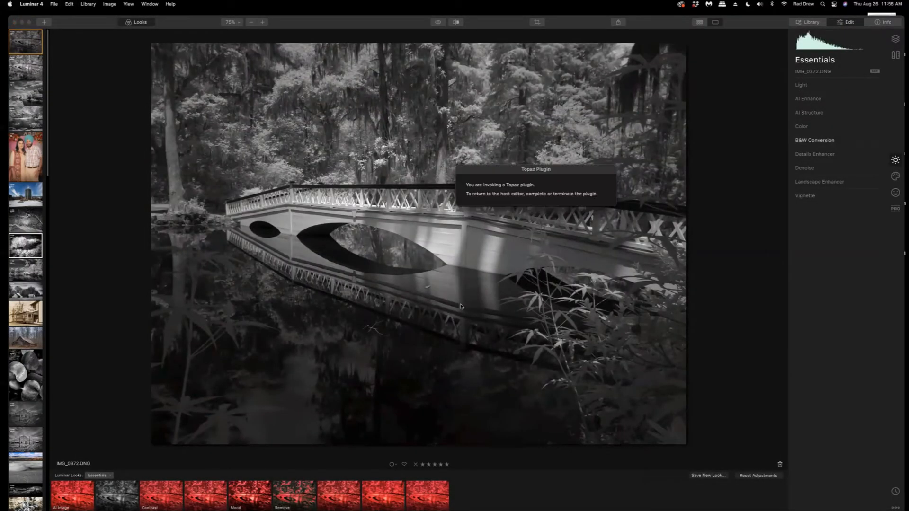
{"action": "mouse_move", "coordinate": [443, 286]}
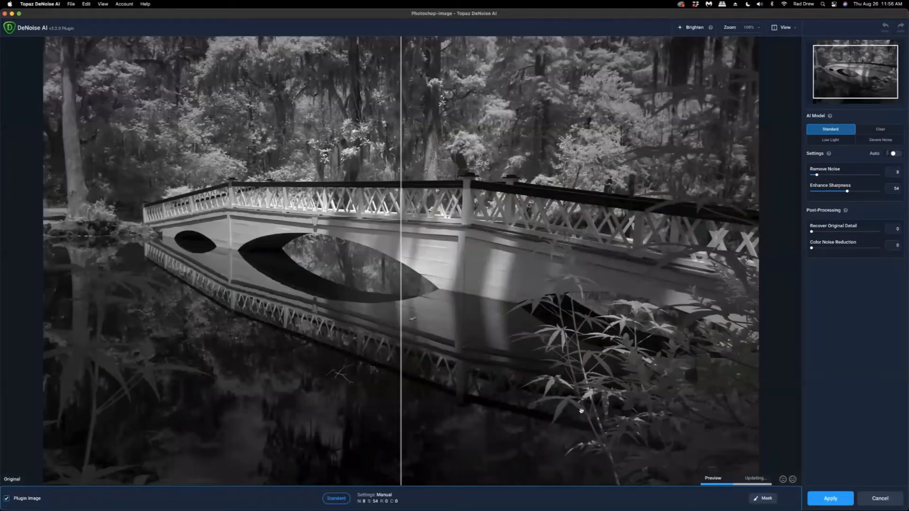
{"action": "mouse_move", "coordinate": [628, 300]}
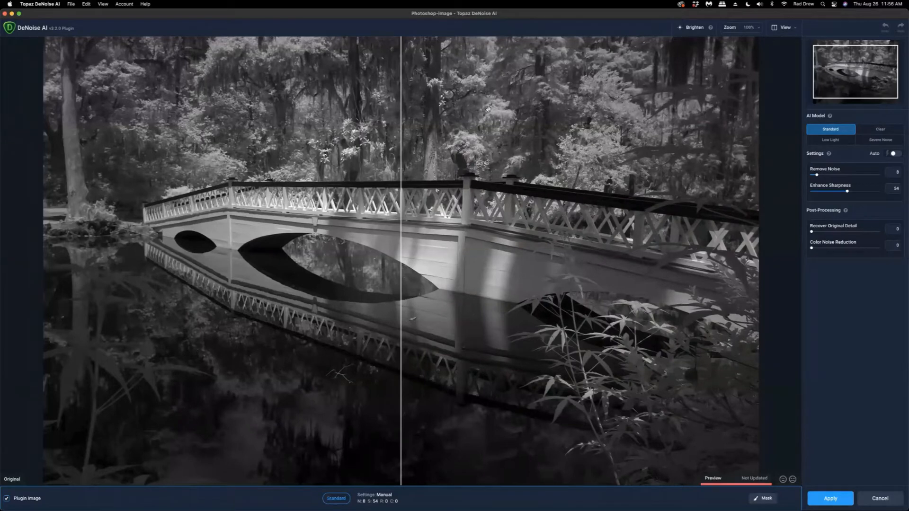
Inspect the bridge at 200% zoom and apply Standard denoising (Remove Noise 8, Sharpness 54)
{"action": "left_click", "coordinate": [748, 27]}
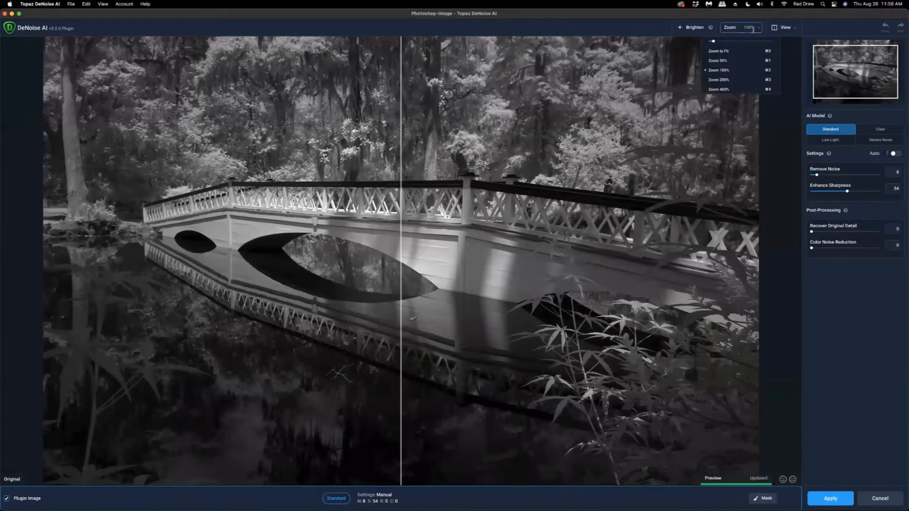
{"action": "left_click", "coordinate": [718, 80]}
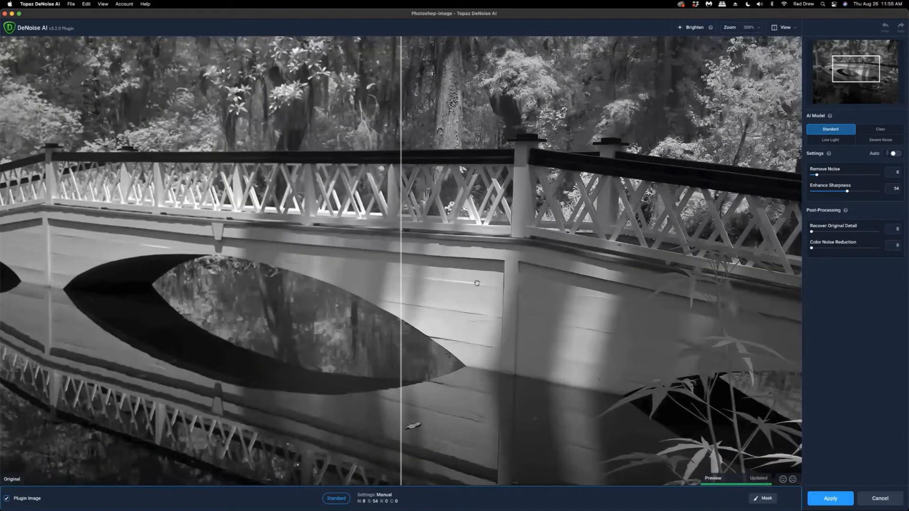
{"action": "mouse_move", "coordinate": [341, 220]}
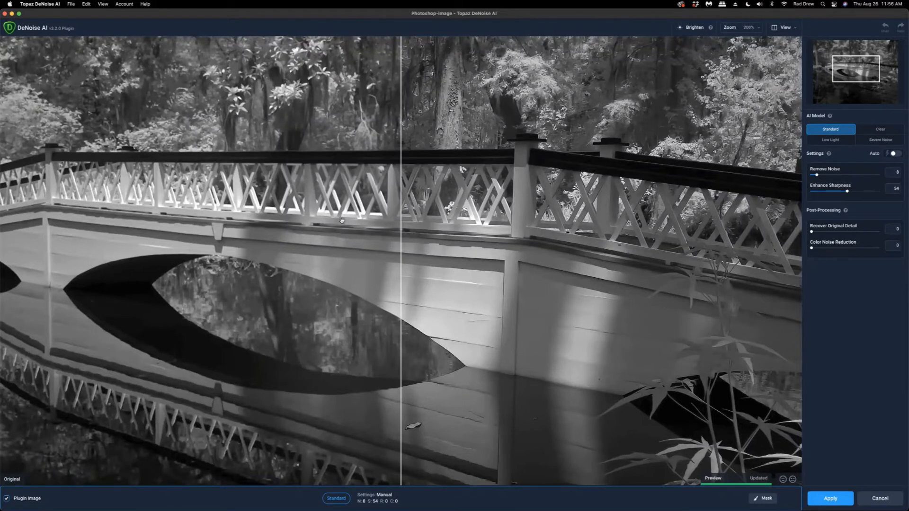
{"action": "mouse_move", "coordinate": [591, 242]}
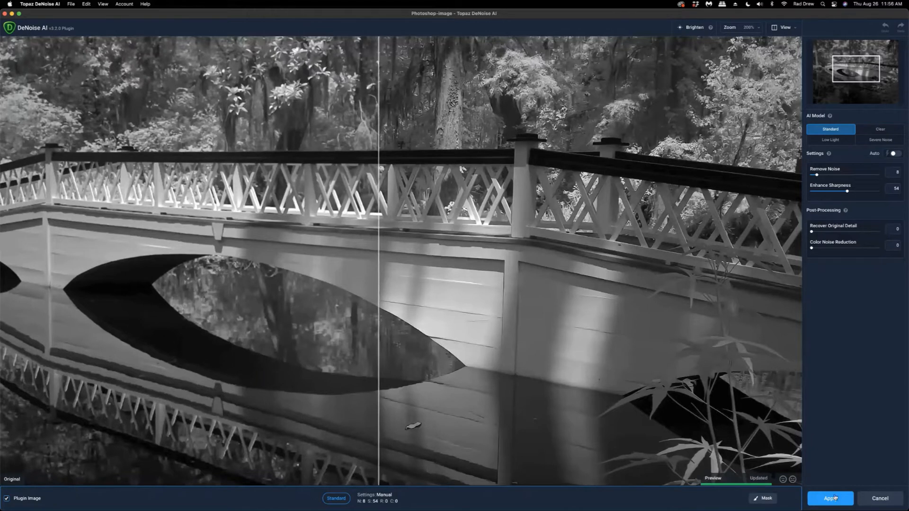
{"action": "left_click", "coordinate": [830, 498]}
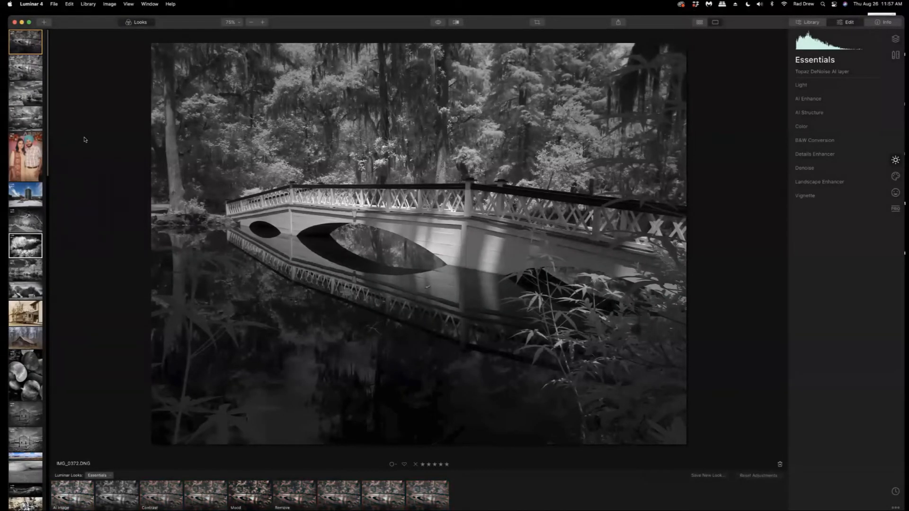
Send the denoised bridge photo to Topaz Sharpen AI via Edit > Plugins
{"action": "left_click", "coordinate": [69, 5]}
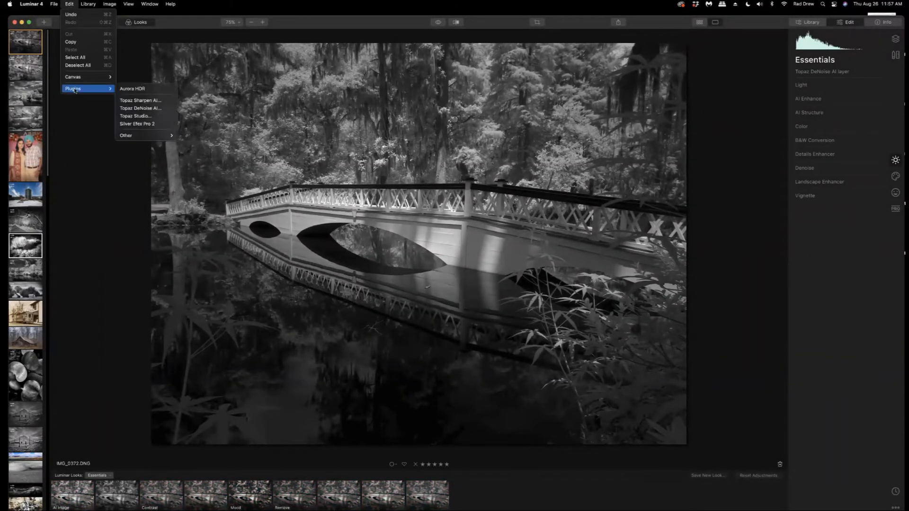
{"action": "mouse_move", "coordinate": [140, 100]}
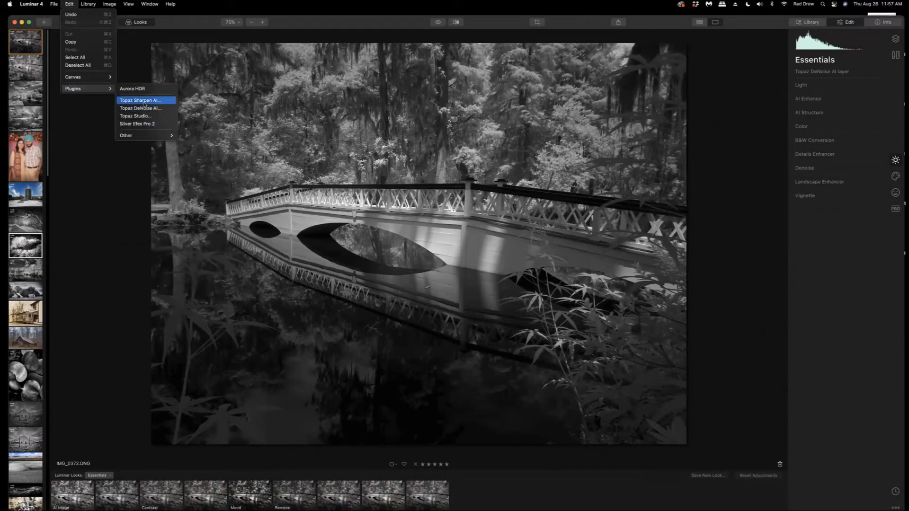
{"action": "left_click", "coordinate": [140, 101]}
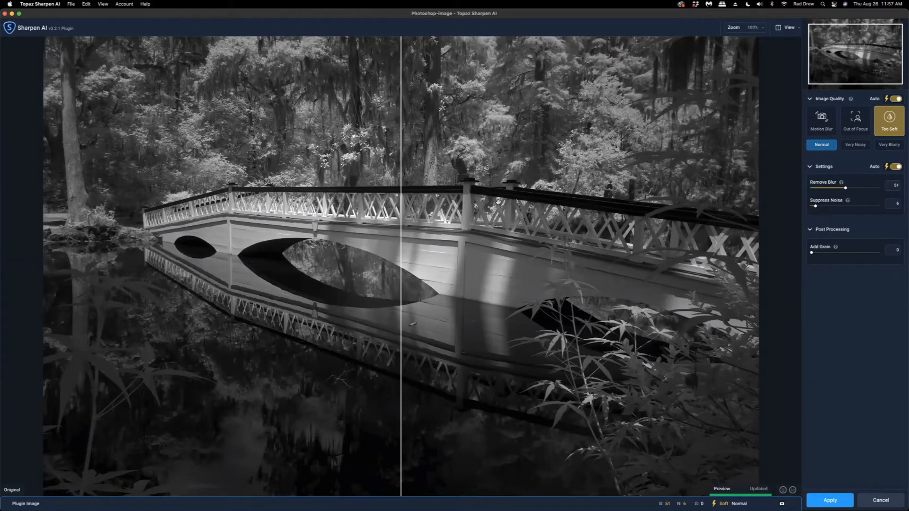
{"action": "mouse_move", "coordinate": [473, 187]}
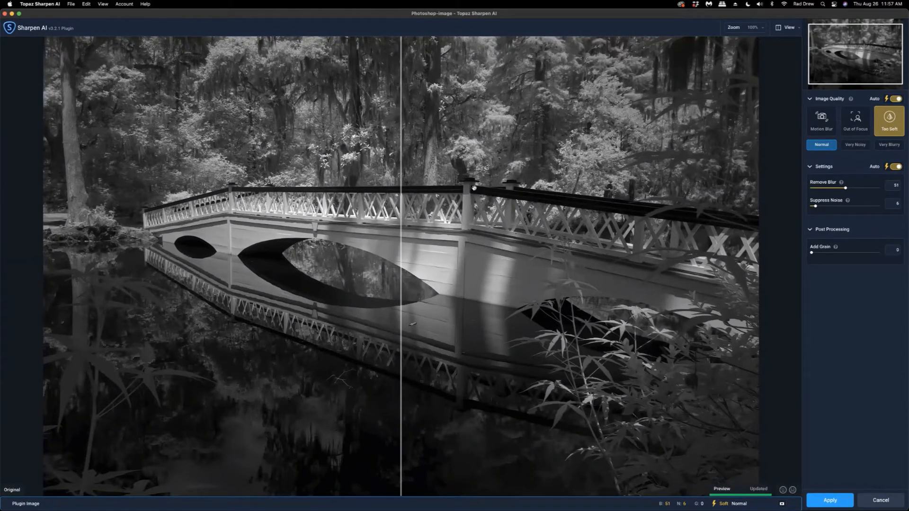
{"action": "mouse_move", "coordinate": [701, 197]}
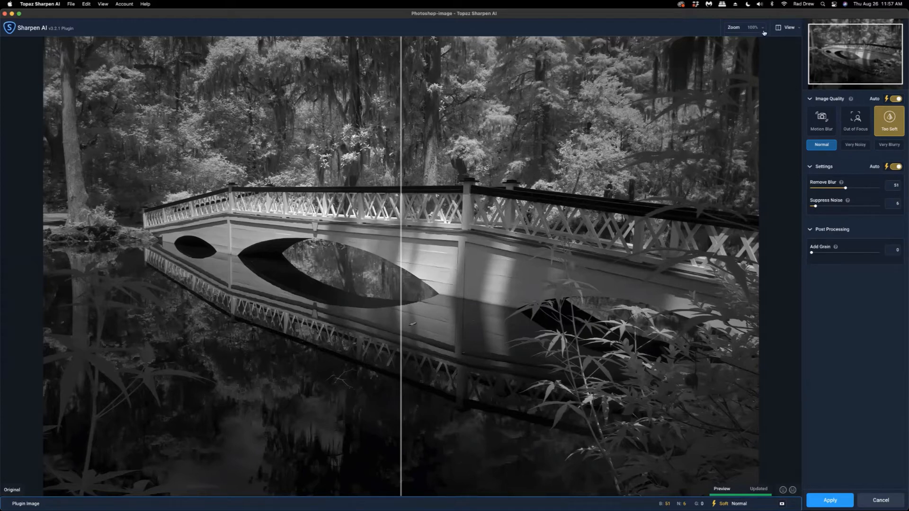
Zoom to 200%, choose the Too Soft model with Remove Blur 51, and apply
{"action": "left_click", "coordinate": [762, 28]}
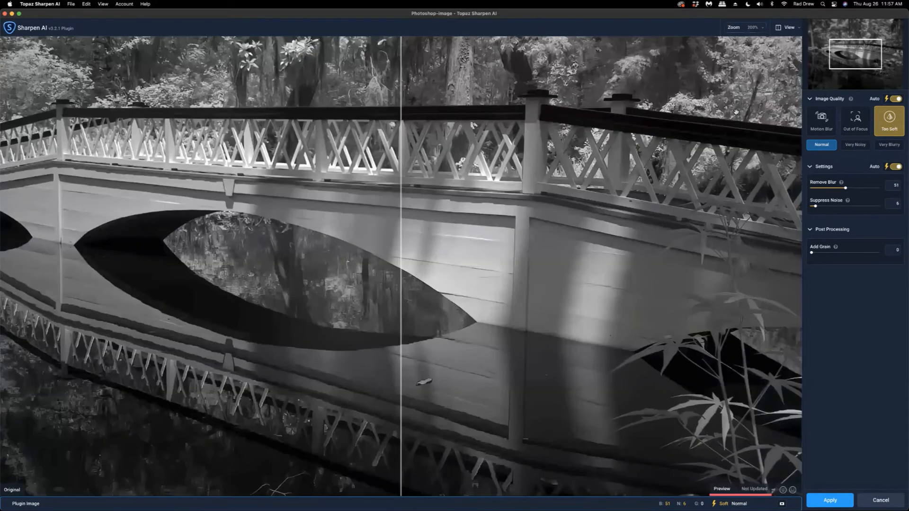
{"action": "left_click", "coordinate": [893, 98]}
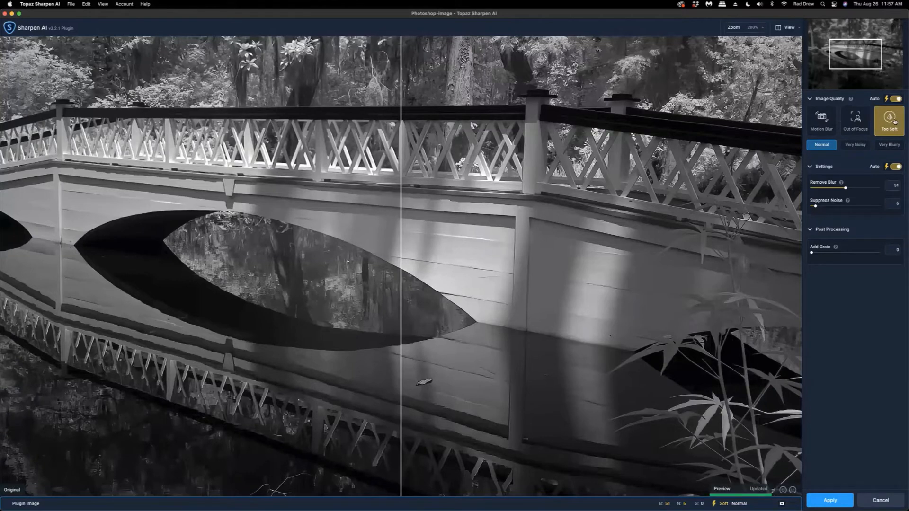
{"action": "left_click", "coordinate": [896, 166]}
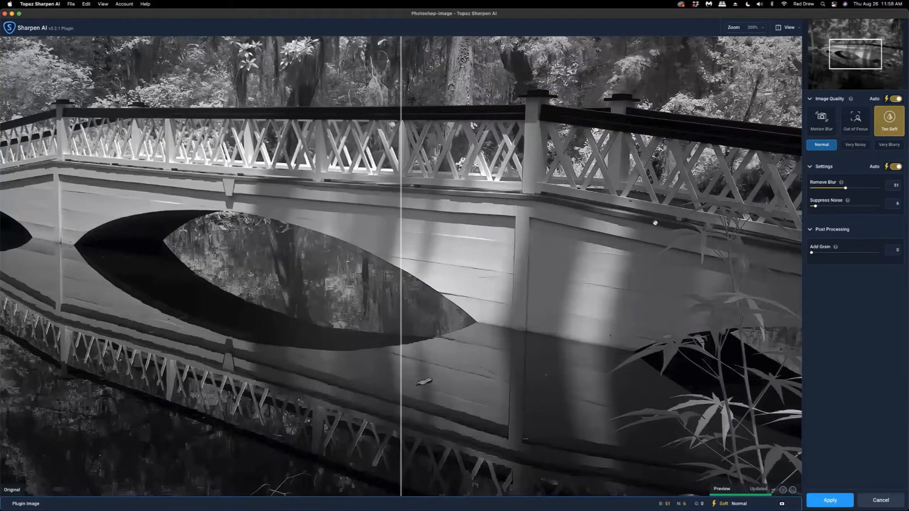
{"action": "mouse_move", "coordinate": [418, 112]}
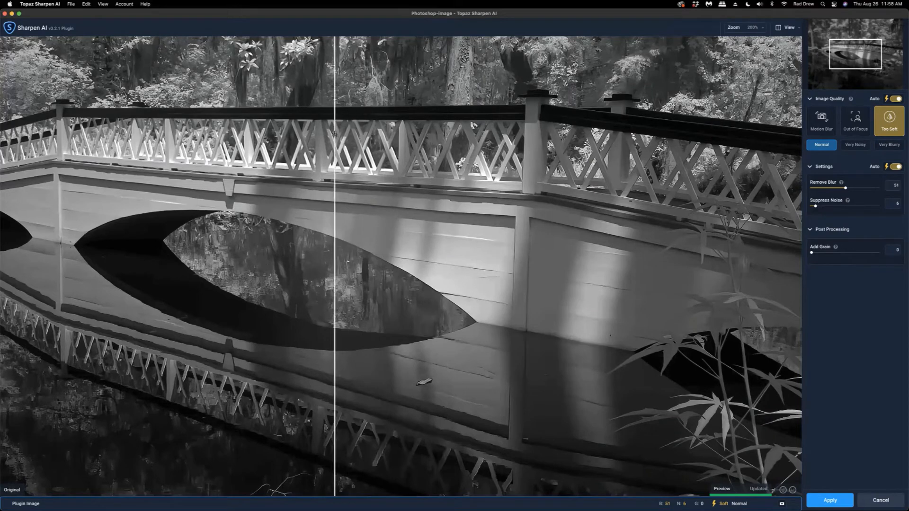
{"action": "mouse_move", "coordinate": [512, 270]}
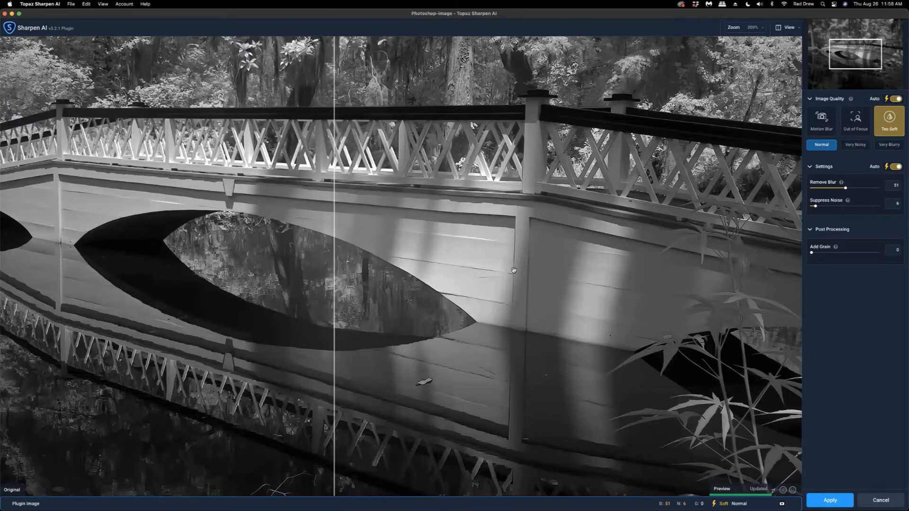
{"action": "mouse_move", "coordinate": [496, 68]}
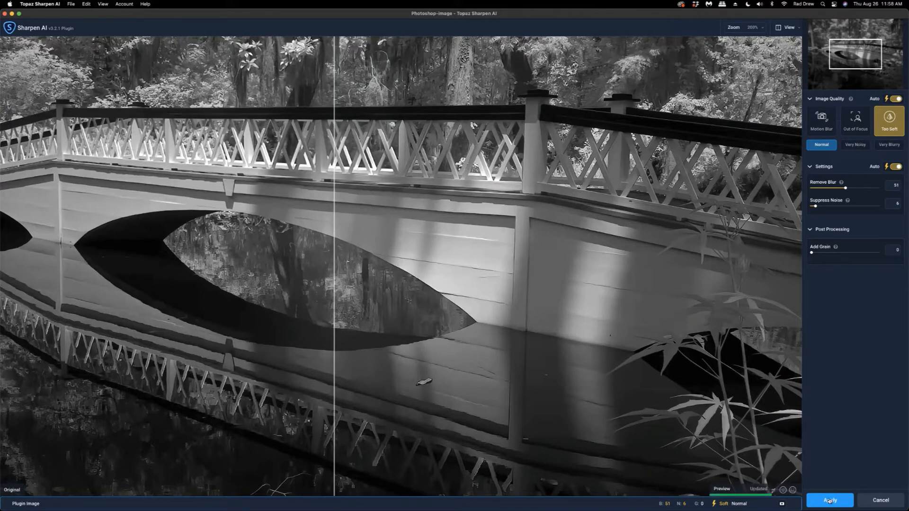
{"action": "left_click", "coordinate": [829, 500]}
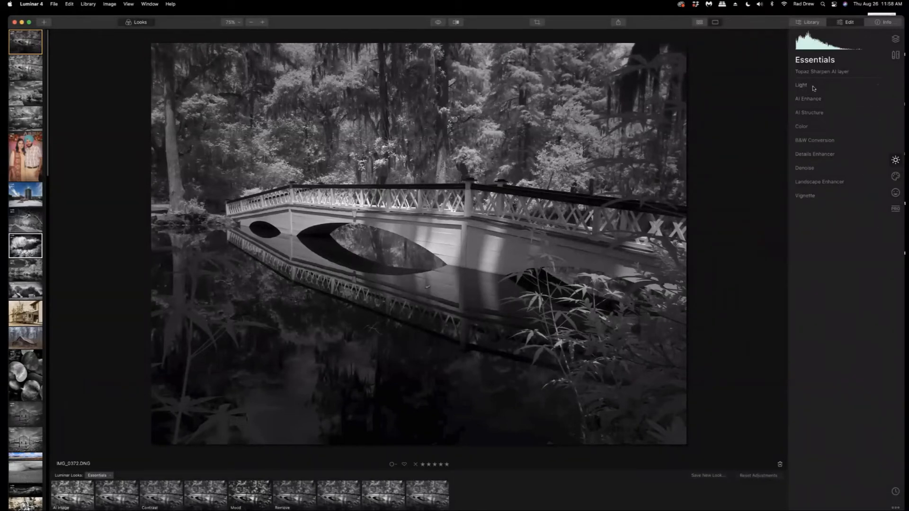
Open Light's advanced settings, set Whites 43 and Blacks 100, and view at 100%
{"action": "left_click", "coordinate": [800, 85]}
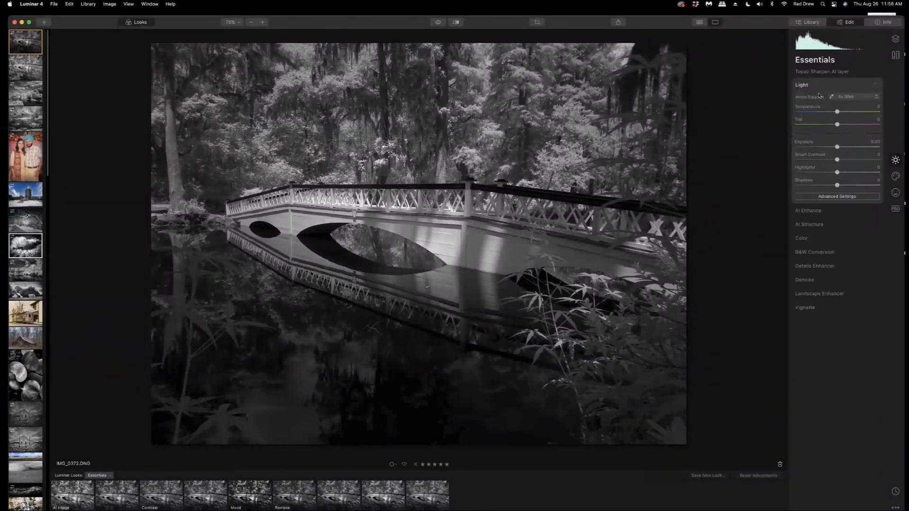
{"action": "left_click", "coordinate": [836, 196]}
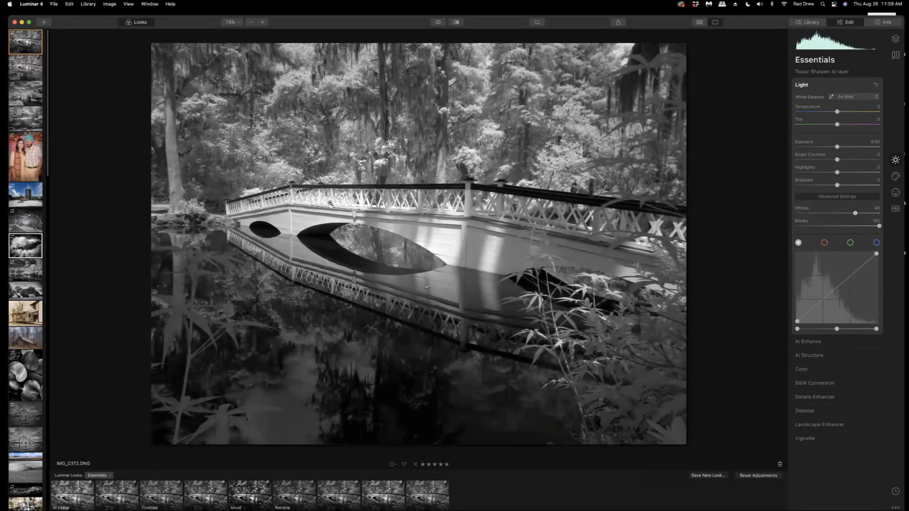
{"action": "left_click", "coordinate": [262, 23]}
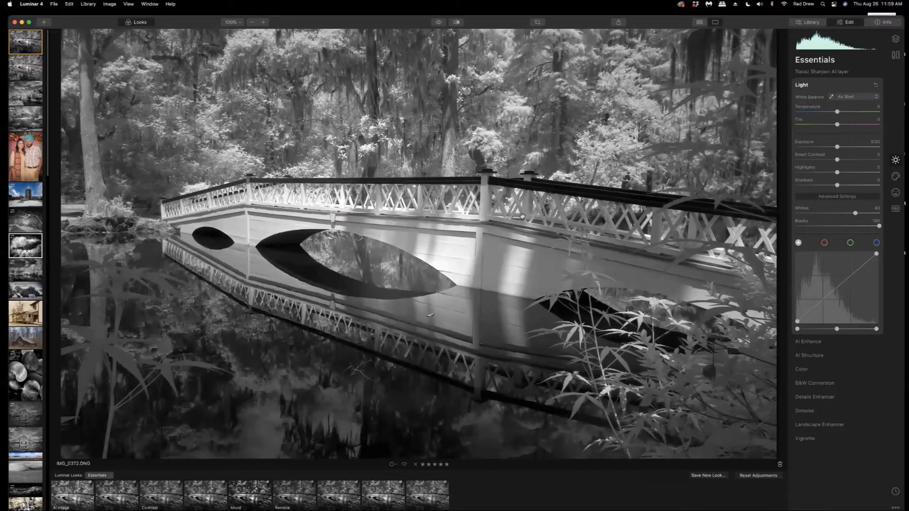
{"action": "mouse_move", "coordinate": [500, 232]}
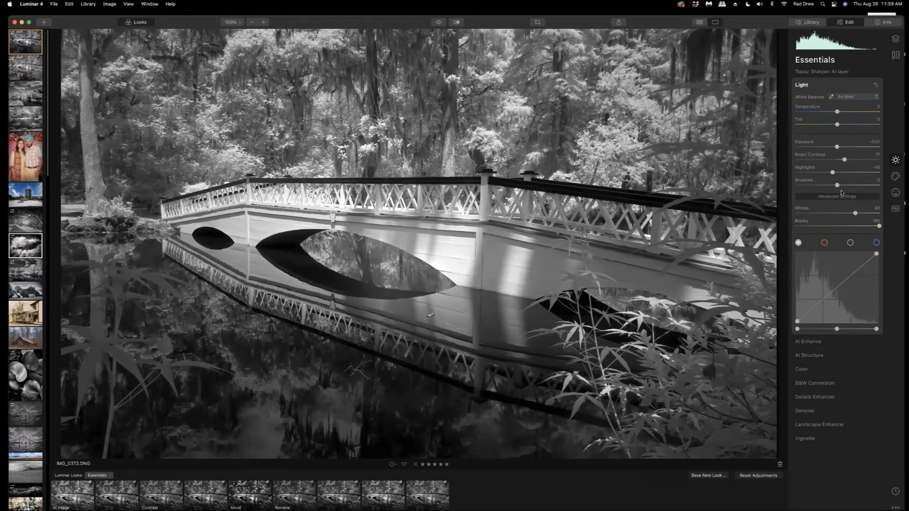
Collapse Light and set AI Enhance's AI Accent to 50, with AI Sky Enhancer at 0
{"action": "left_click", "coordinate": [801, 84]}
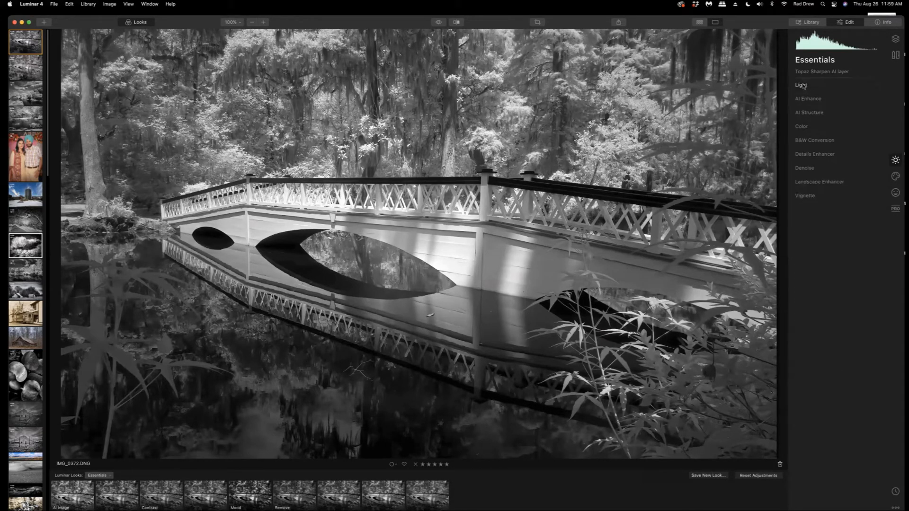
{"action": "mouse_move", "coordinate": [842, 107]}
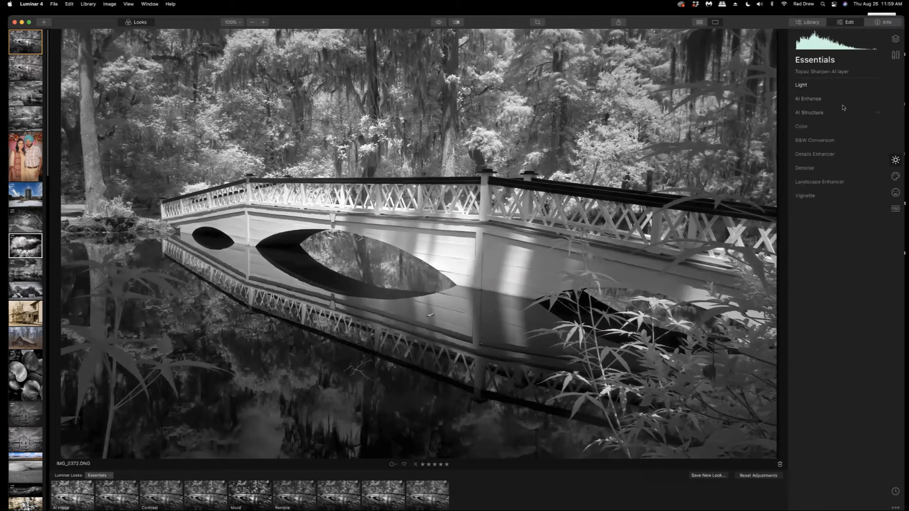
{"action": "left_click", "coordinate": [807, 98]}
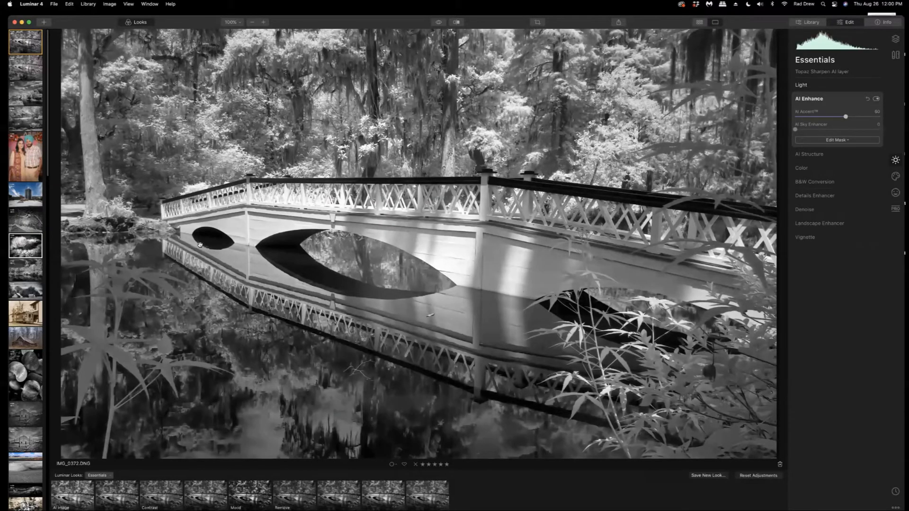
{"action": "mouse_move", "coordinate": [376, 411]}
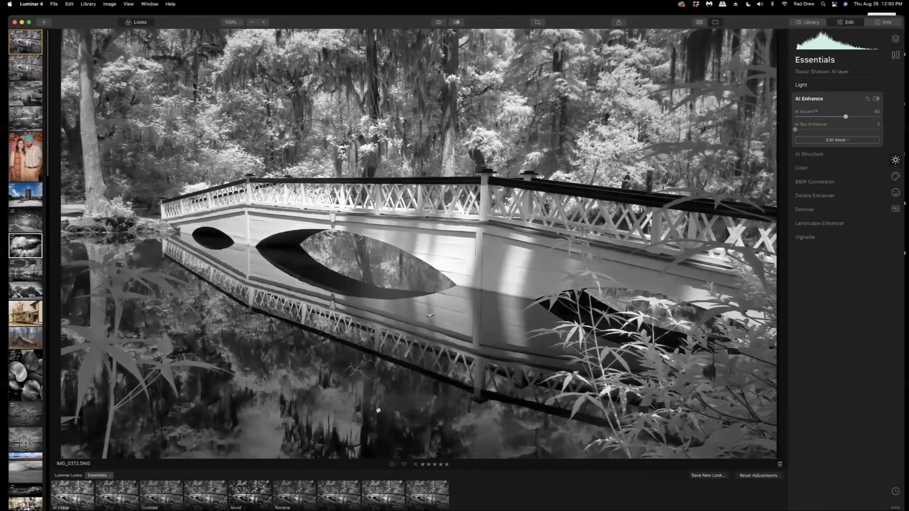
{"action": "mouse_move", "coordinate": [357, 378]}
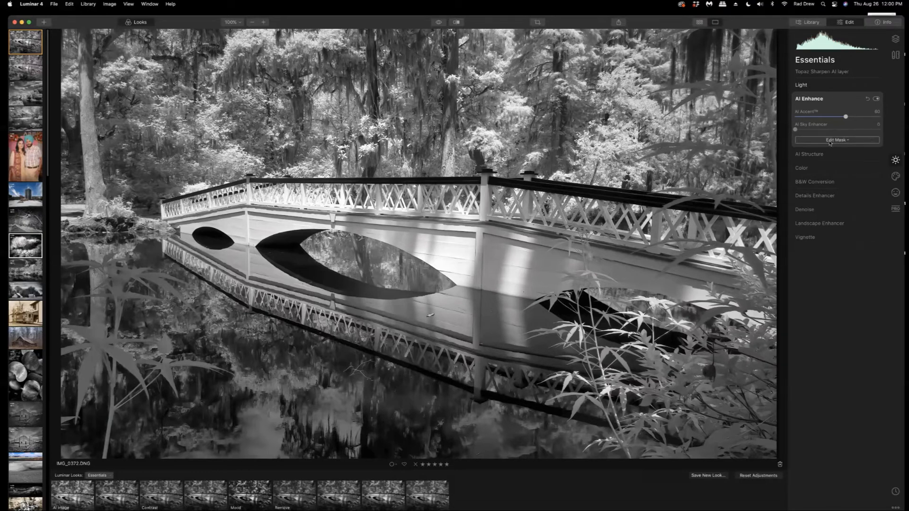
{"action": "mouse_move", "coordinate": [833, 149]}
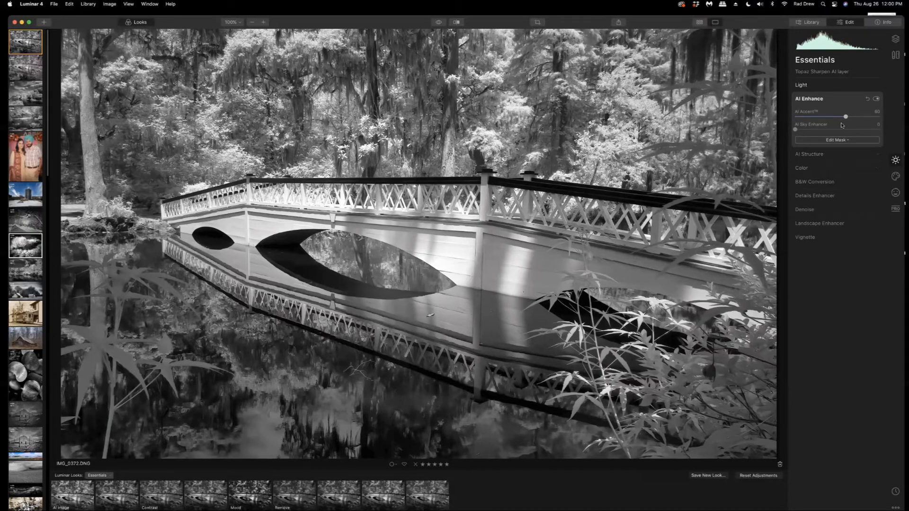
{"action": "mouse_move", "coordinate": [785, 151]}
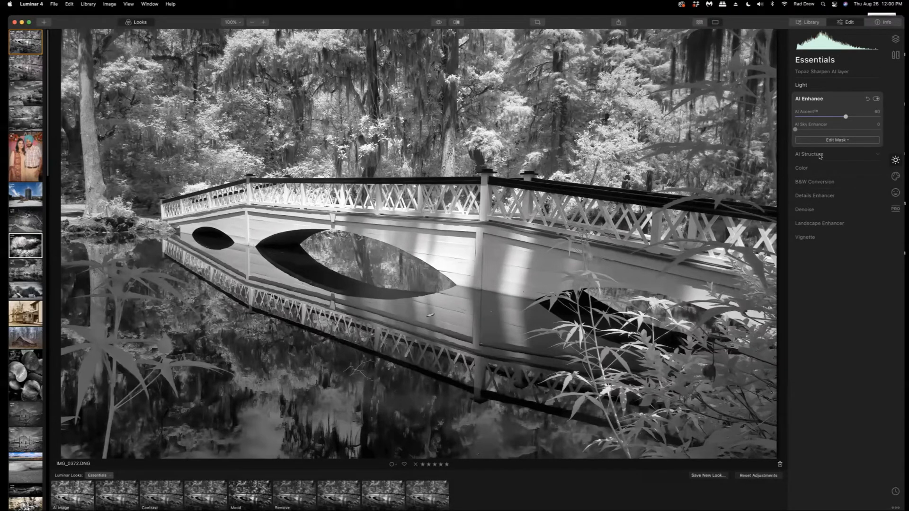
Set AI Structure Amount to 27 at 200% zoom, then collapse it and fit the photo
{"action": "left_click", "coordinate": [251, 22]}
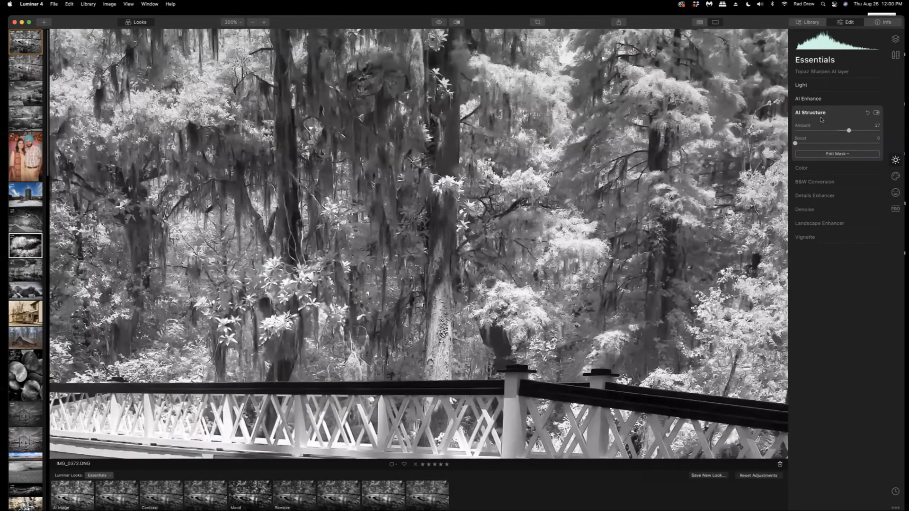
{"action": "left_click", "coordinate": [810, 113]}
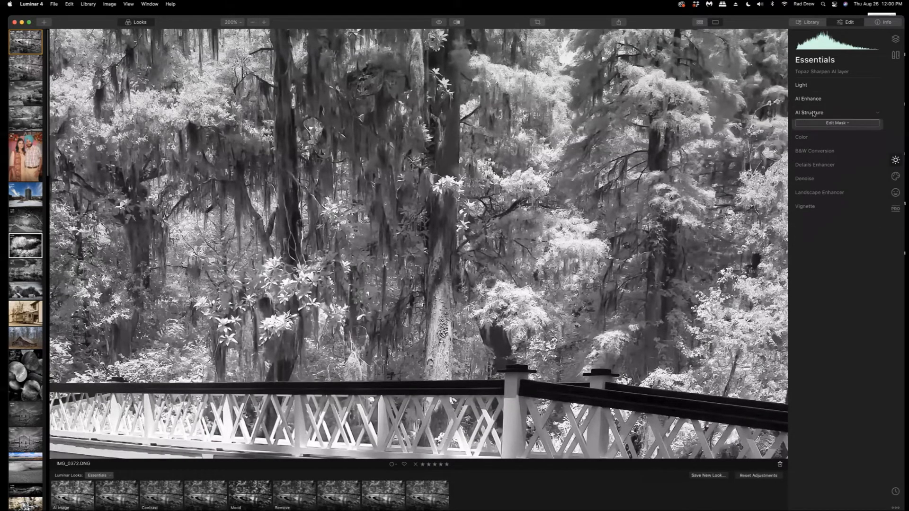
{"action": "left_click", "coordinate": [251, 22]}
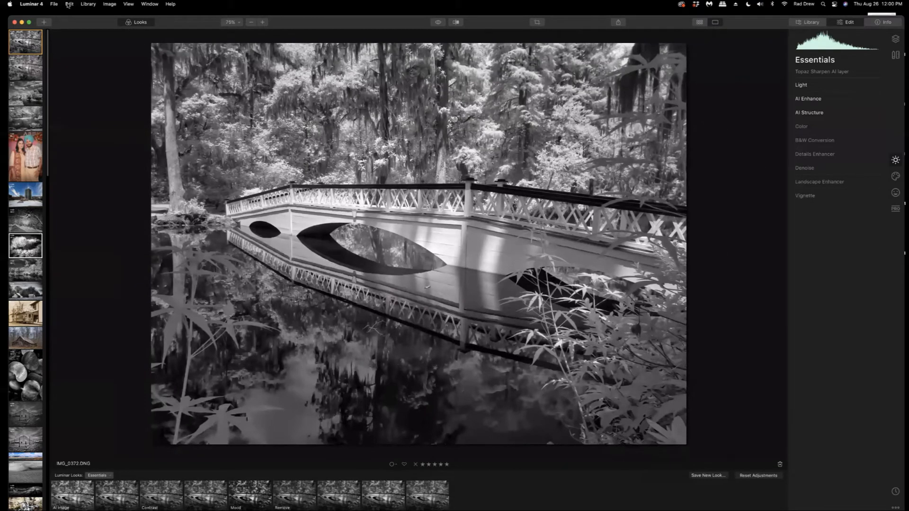
Send the edited bridge photo to Silver Efex Pro 2 via Edit > Plugins
{"action": "left_click", "coordinate": [70, 4]}
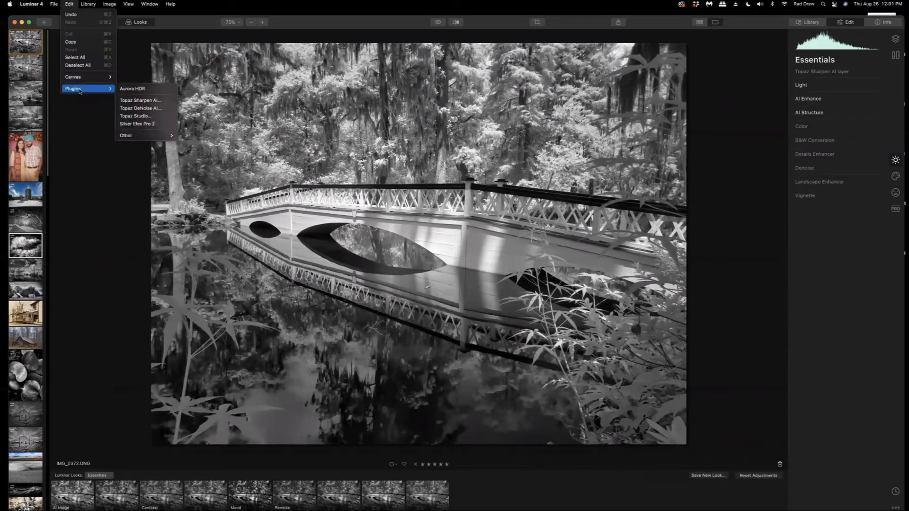
{"action": "mouse_move", "coordinate": [138, 124]}
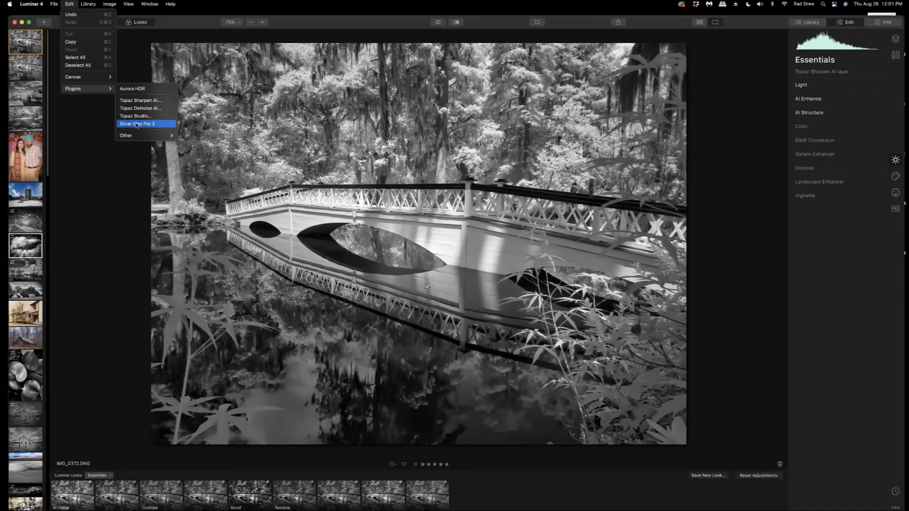
{"action": "left_click", "coordinate": [137, 123]}
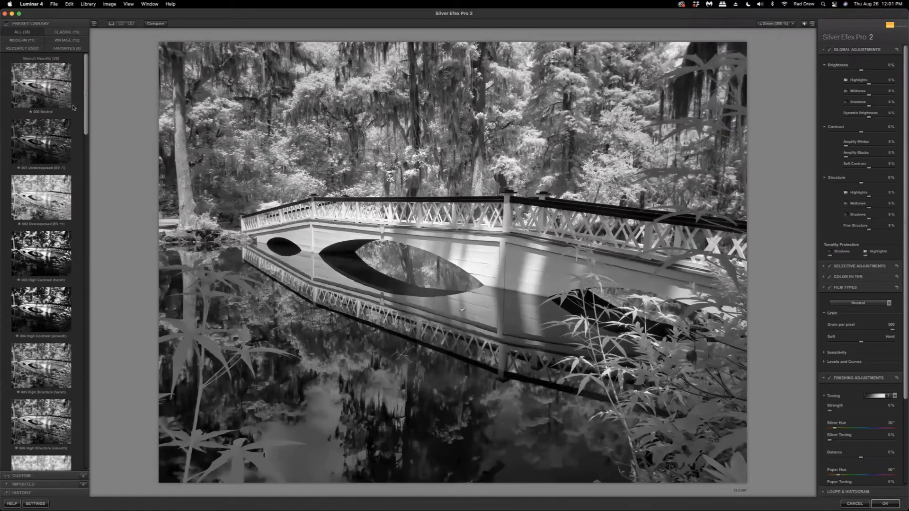
Browse the Preset Library and preview presets, settling on 019 Fine Art Process
{"action": "scroll", "scroll_direction": "down", "scroll_amount": 3}
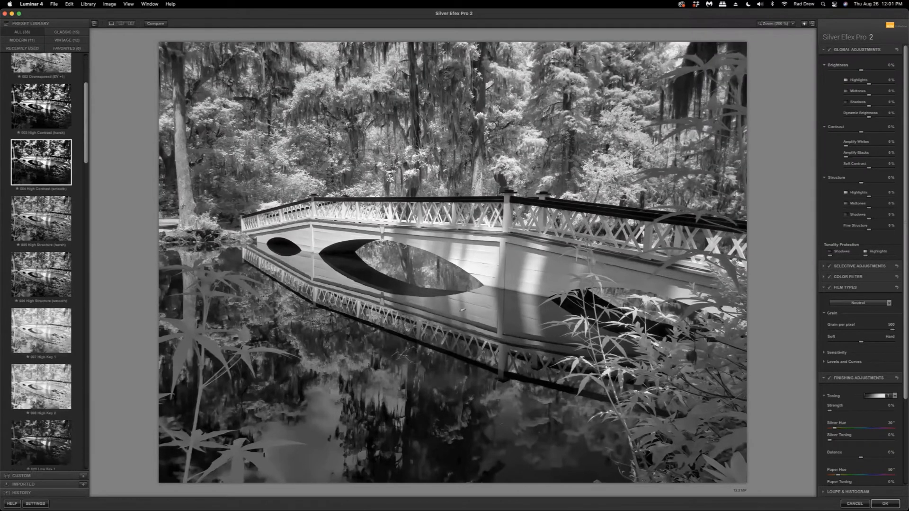
{"action": "scroll", "scroll_direction": "down", "scroll_amount": 3}
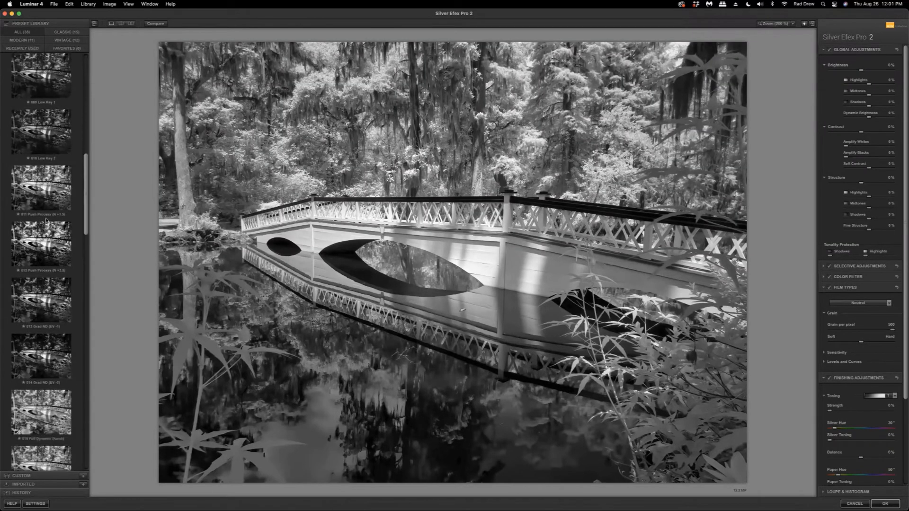
{"action": "scroll", "scroll_direction": "down", "scroll_amount": 3}
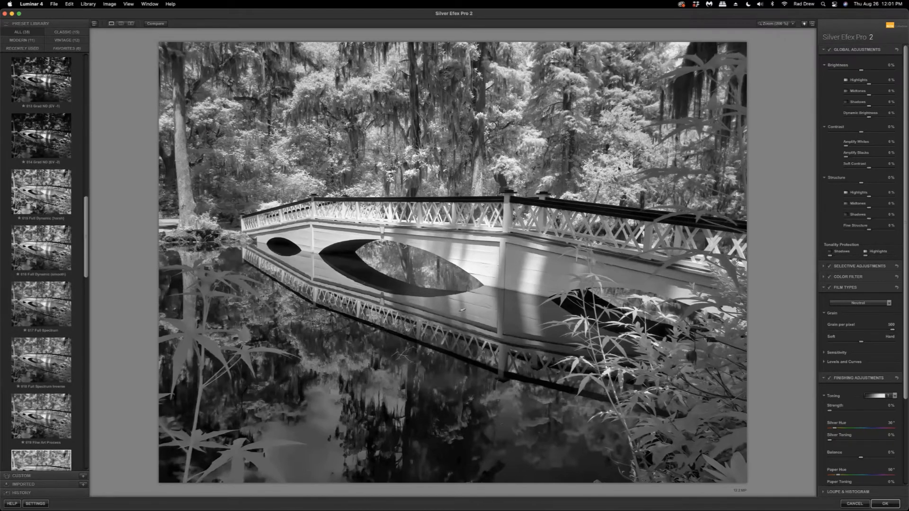
{"action": "left_click", "coordinate": [41, 249]}
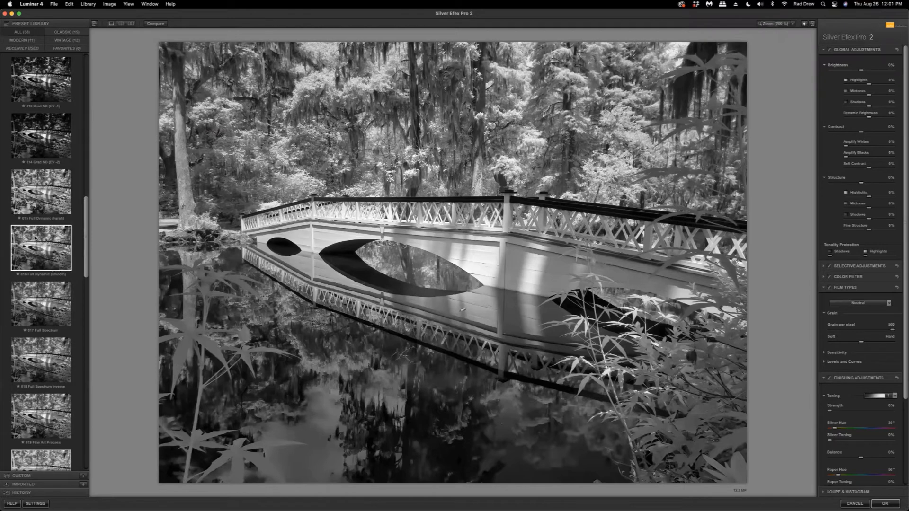
{"action": "scroll", "scroll_direction": "down", "scroll_amount": 3}
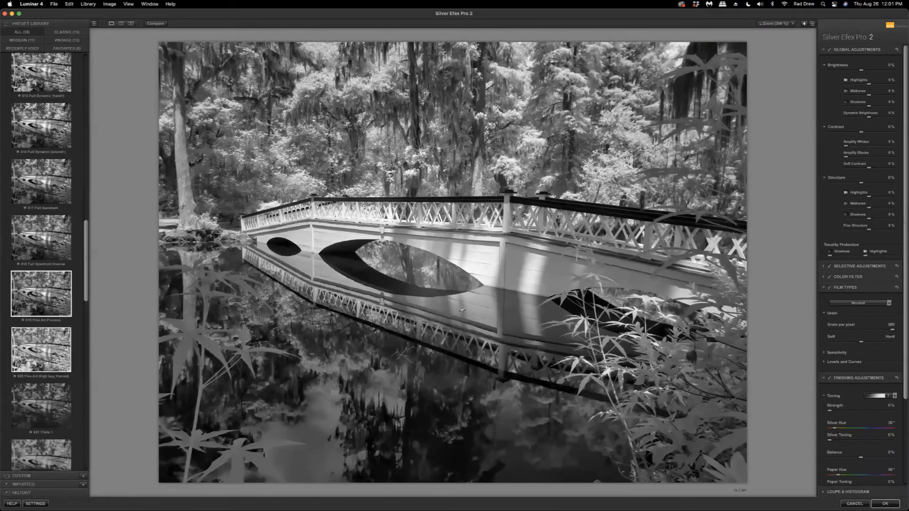
{"action": "scroll", "scroll_direction": "down", "scroll_amount": 3}
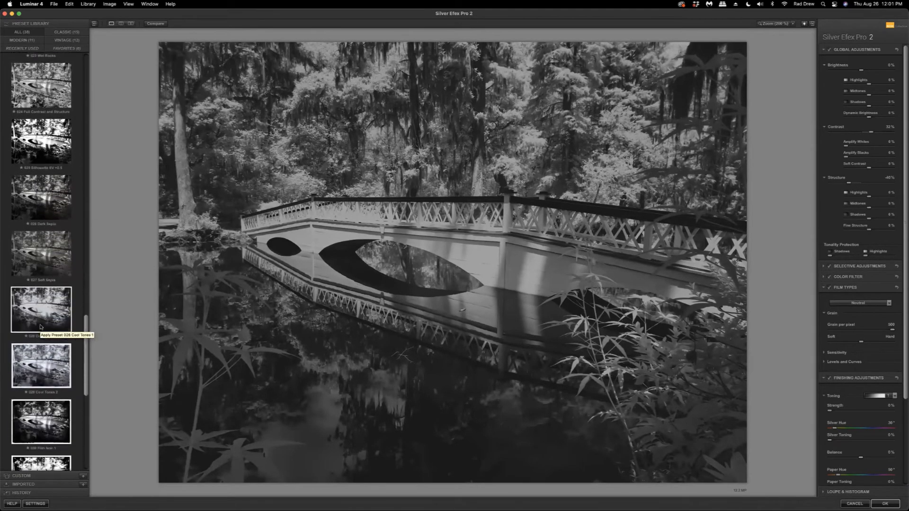
{"action": "scroll", "scroll_direction": "down", "scroll_amount": 3}
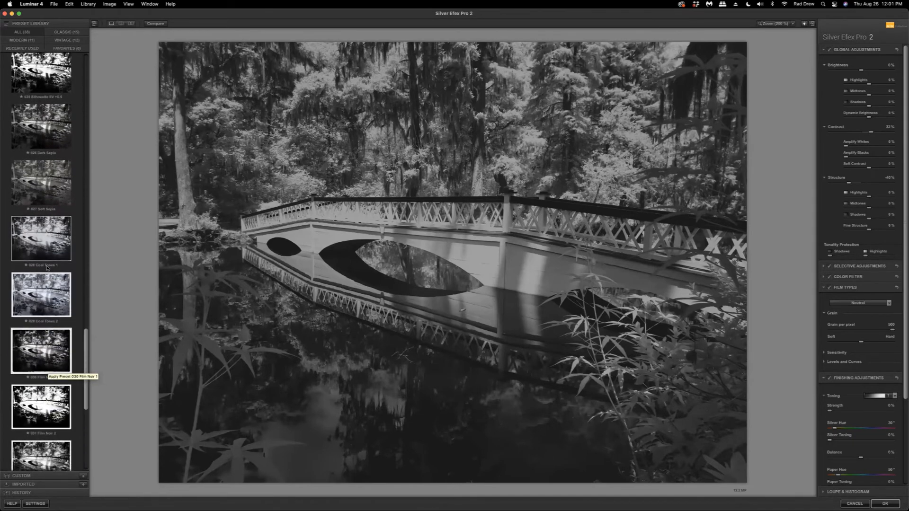
{"action": "scroll", "scroll_direction": "up", "scroll_amount": 3}
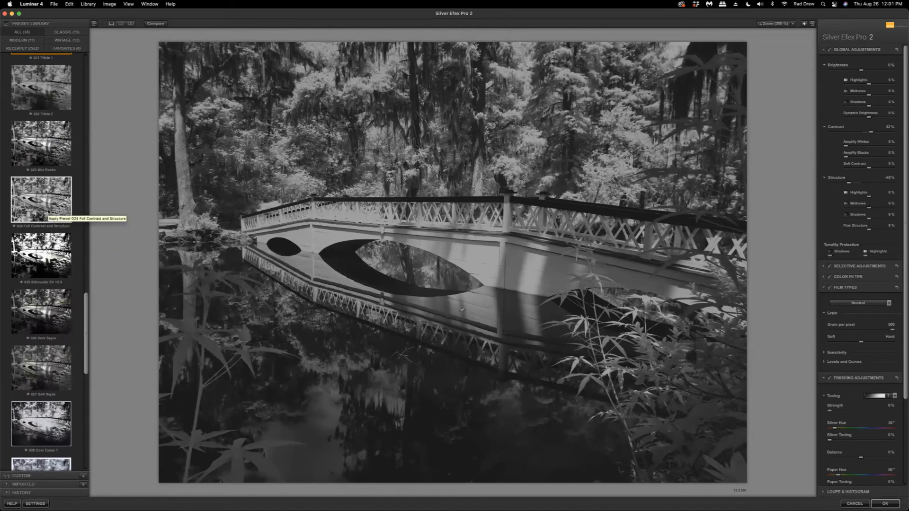
{"action": "scroll", "scroll_direction": "up", "scroll_amount": 3}
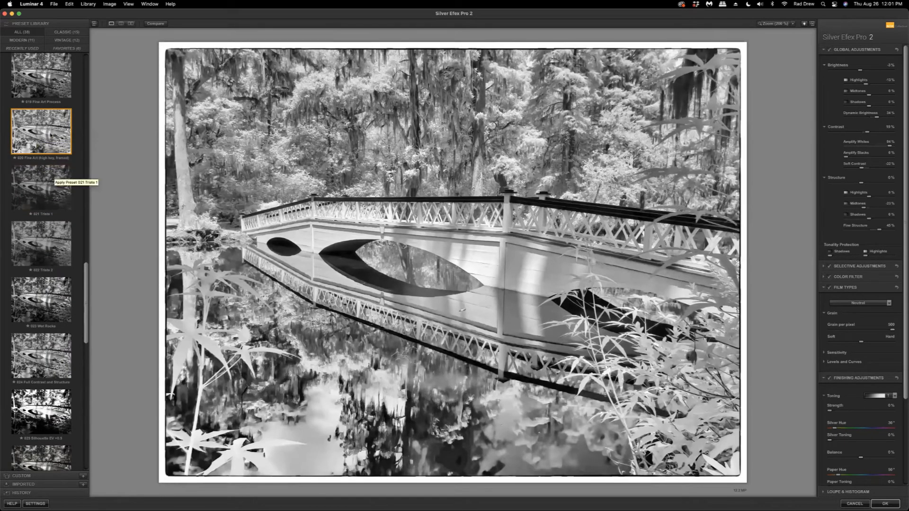
{"action": "mouse_move", "coordinate": [41, 129]}
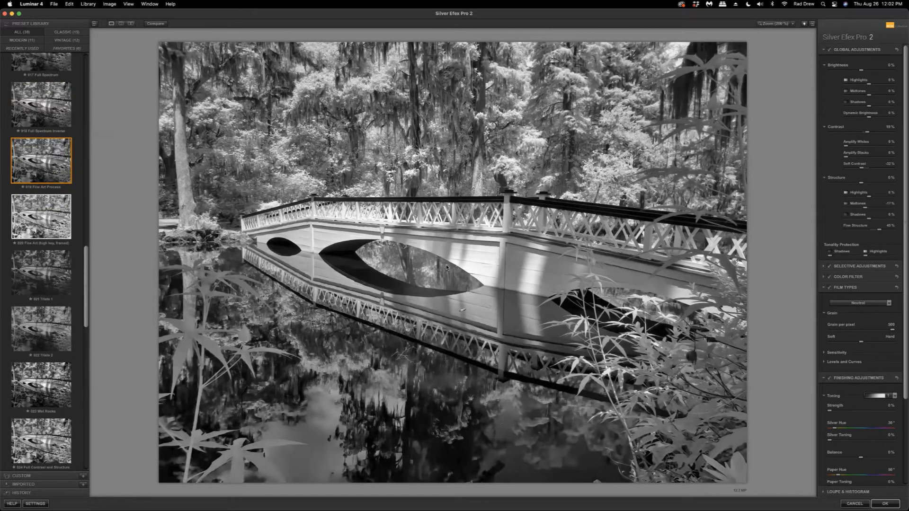
{"action": "mouse_move", "coordinate": [873, 81]}
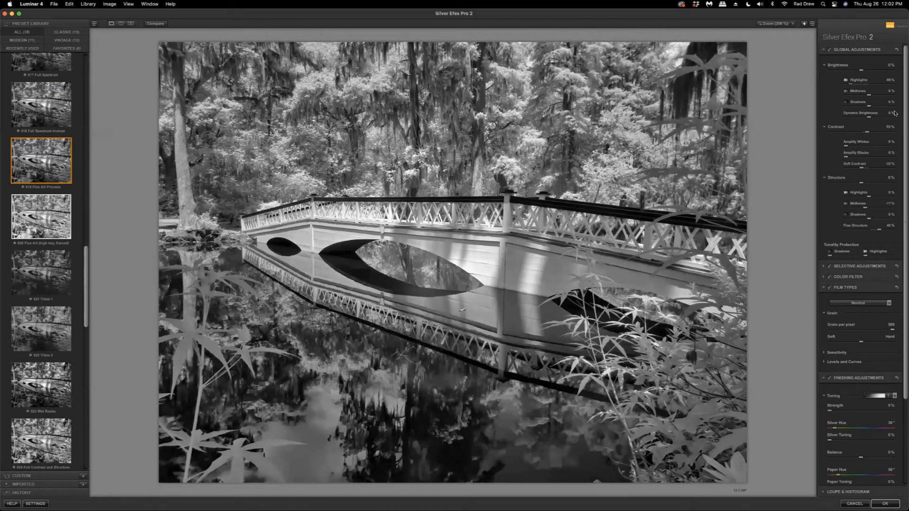
{"action": "mouse_move", "coordinate": [868, 97]}
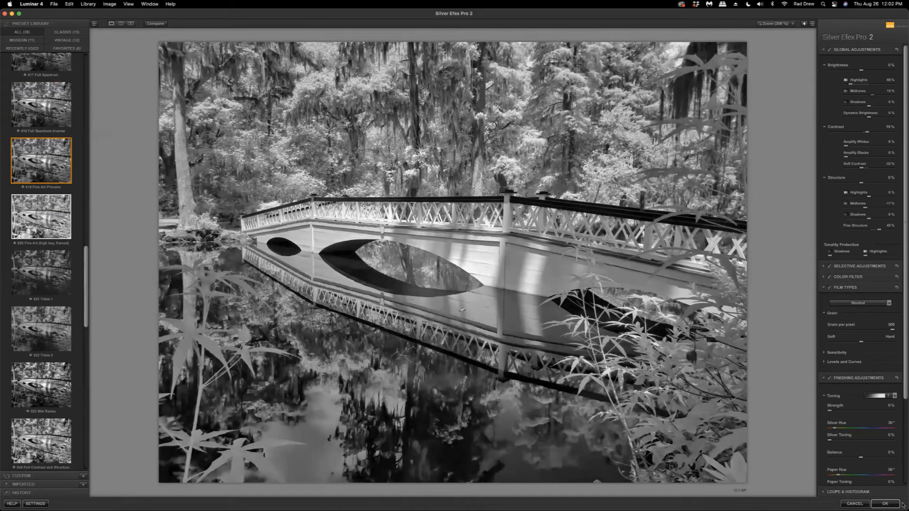
{"action": "mouse_move", "coordinate": [555, 260]}
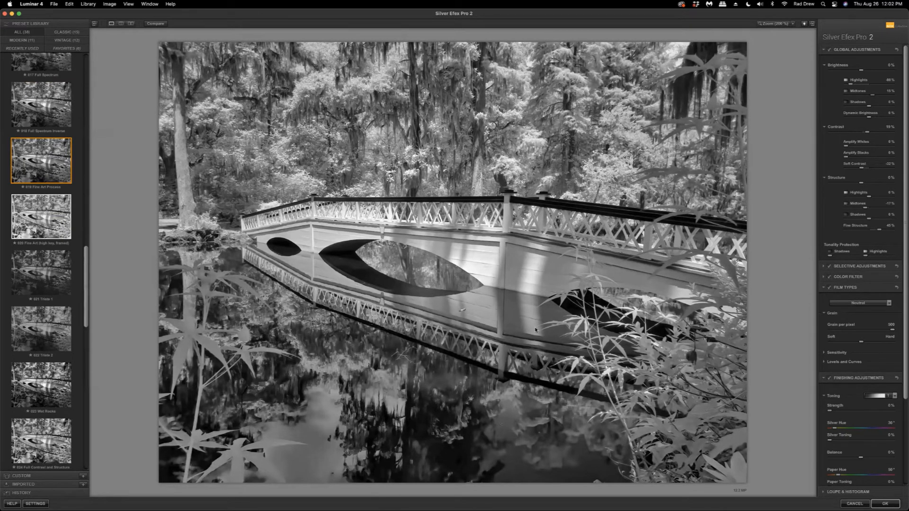
{"action": "mouse_move", "coordinate": [736, 419]}
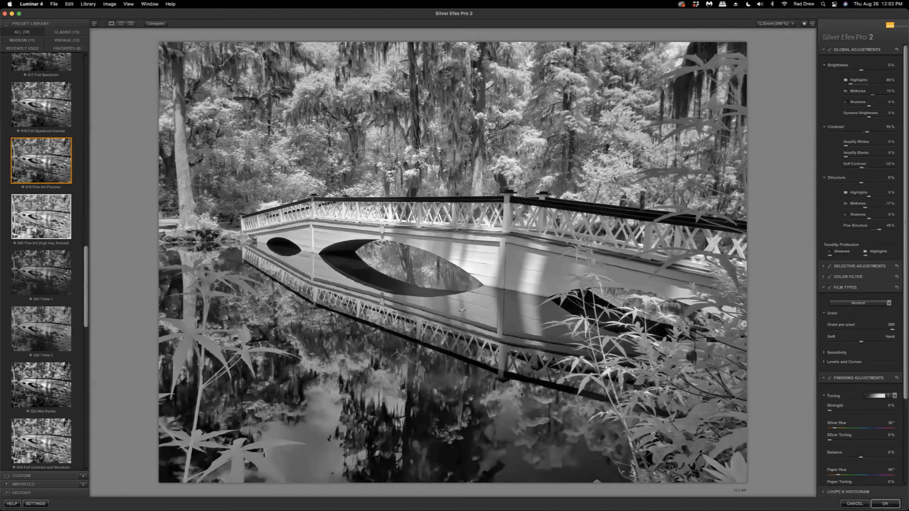
Confirm the Silver Efex Pro 2 black-and-white edits and return them to Luminar 4
{"action": "left_click", "coordinate": [884, 503]}
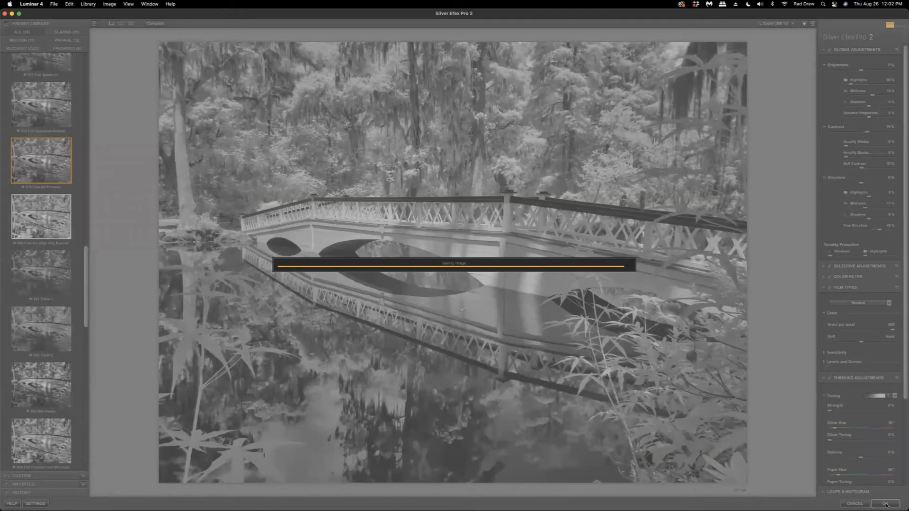
{"action": "left_click", "coordinate": [884, 503]}
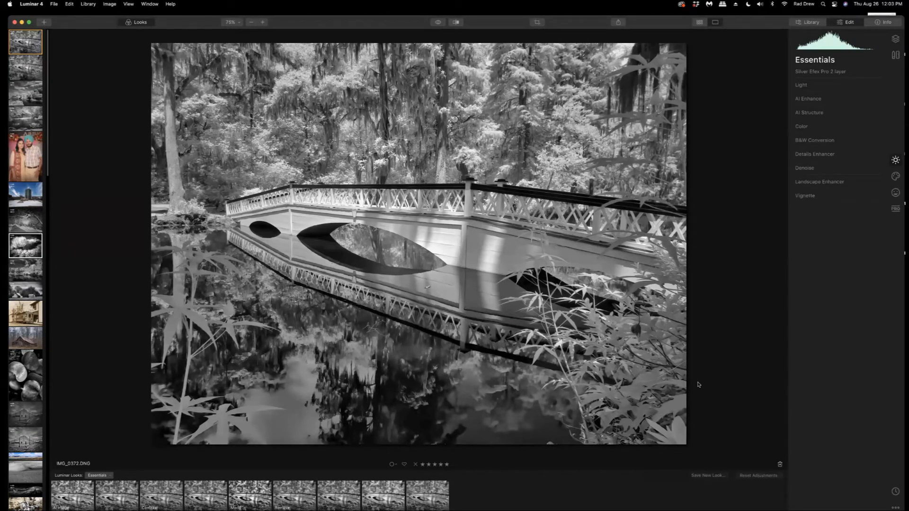
{"action": "mouse_move", "coordinate": [466, 323]}
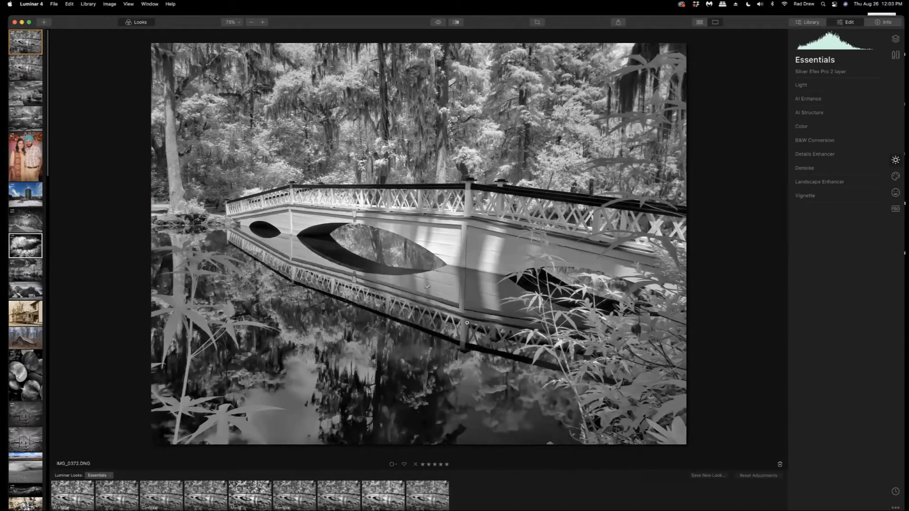
{"action": "mouse_move", "coordinate": [64, 6]}
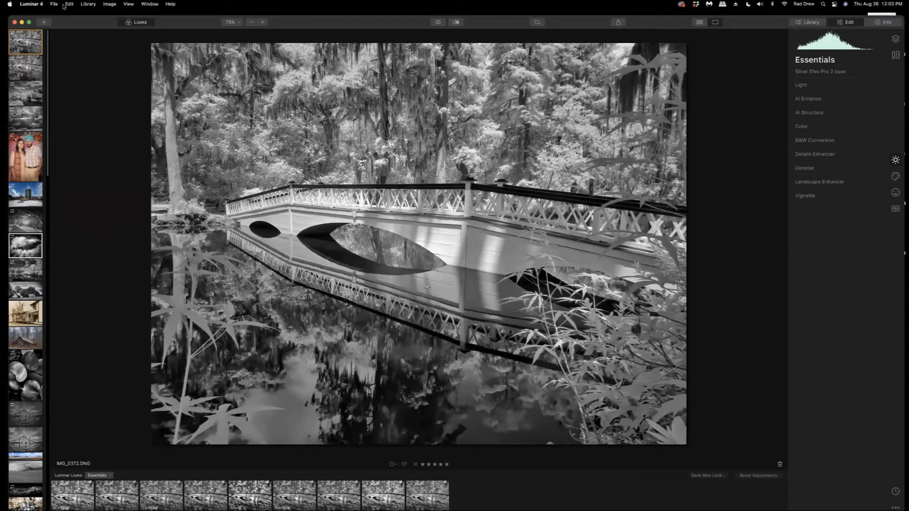
Send the Silver Efex bridge photo to Topaz Studio via Edit > Plugins
{"action": "left_click", "coordinate": [68, 5]}
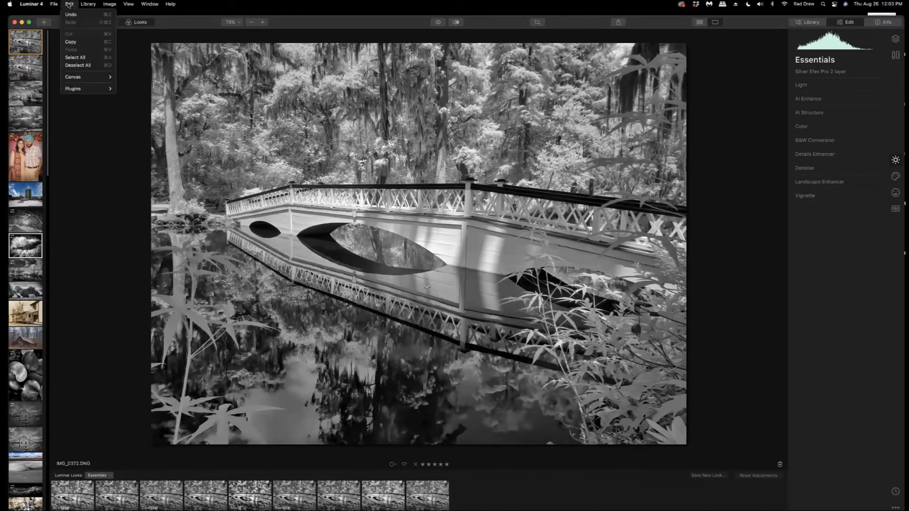
{"action": "mouse_move", "coordinate": [75, 57]}
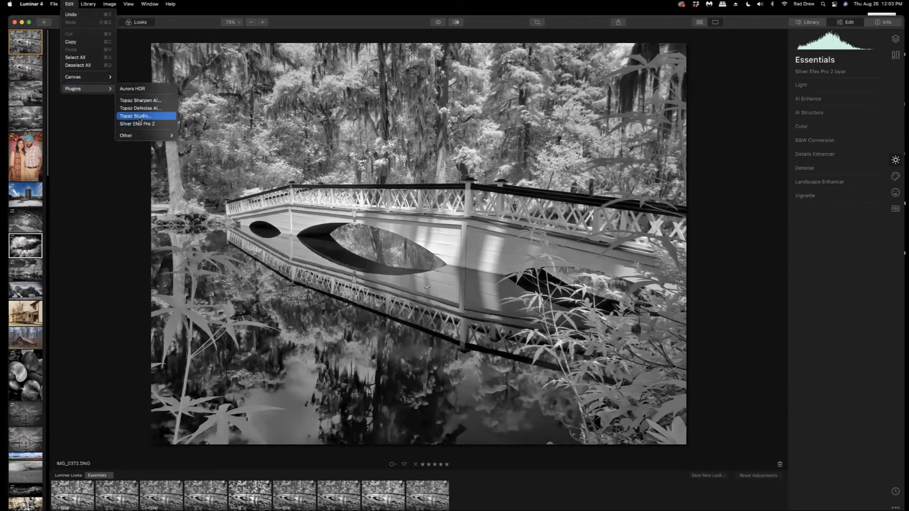
{"action": "left_click", "coordinate": [136, 116]}
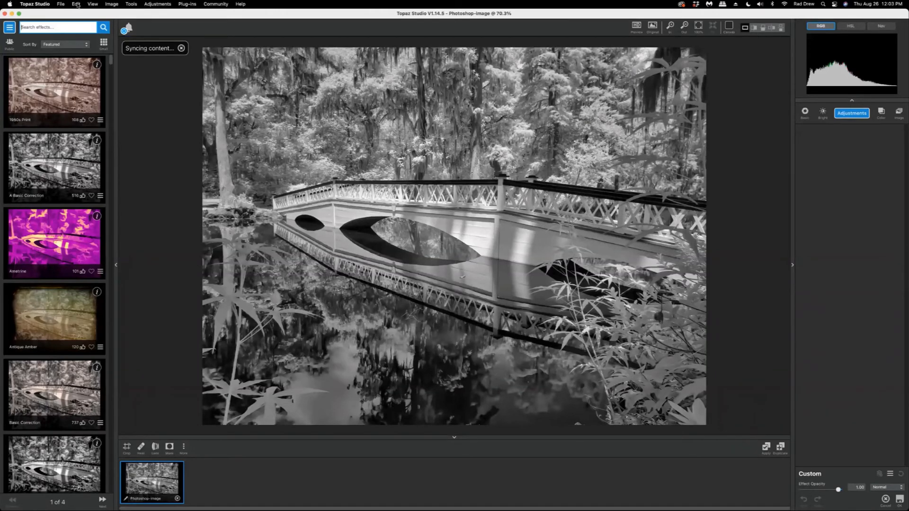
Open the signature watermark PNG from File > Open Recent in Topaz Studio
{"action": "left_click", "coordinate": [60, 4]}
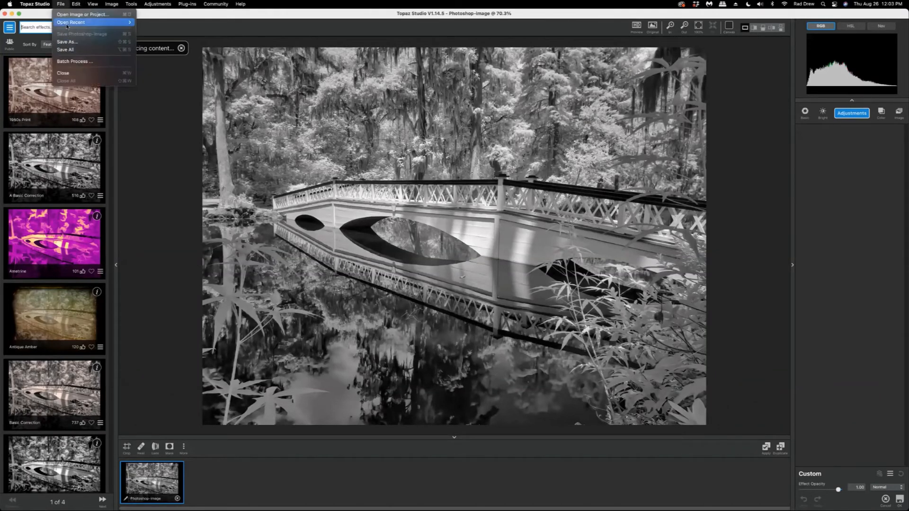
{"action": "left_click", "coordinate": [70, 22]}
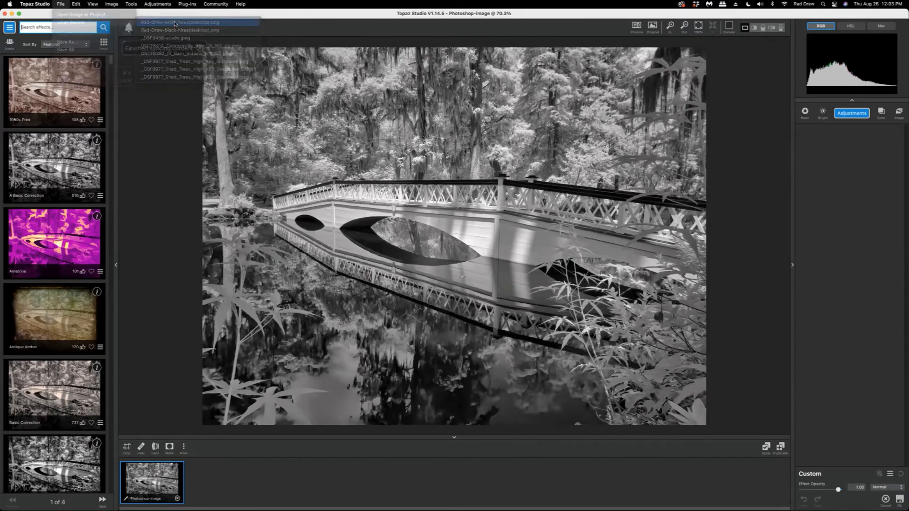
{"action": "left_click", "coordinate": [180, 23]}
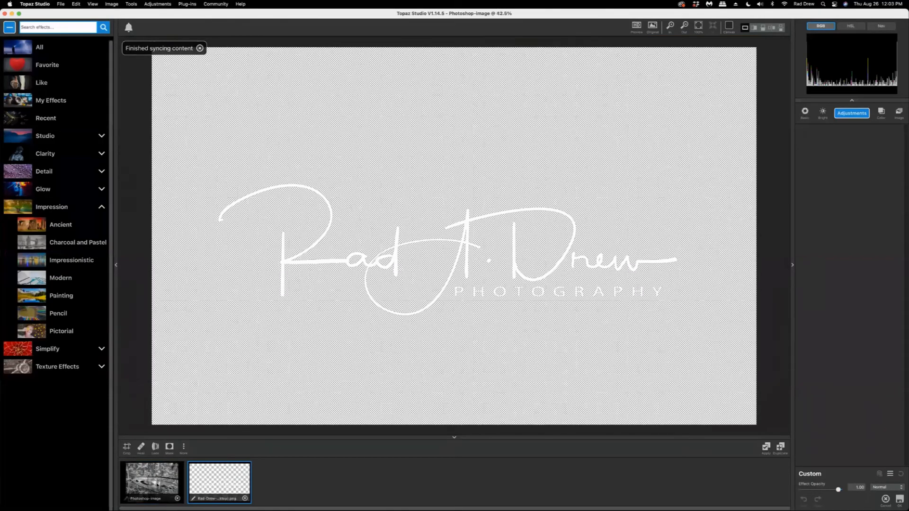
Switch back to the bridge photo and add a Radiance adjustment
{"action": "left_click", "coordinate": [151, 483]}
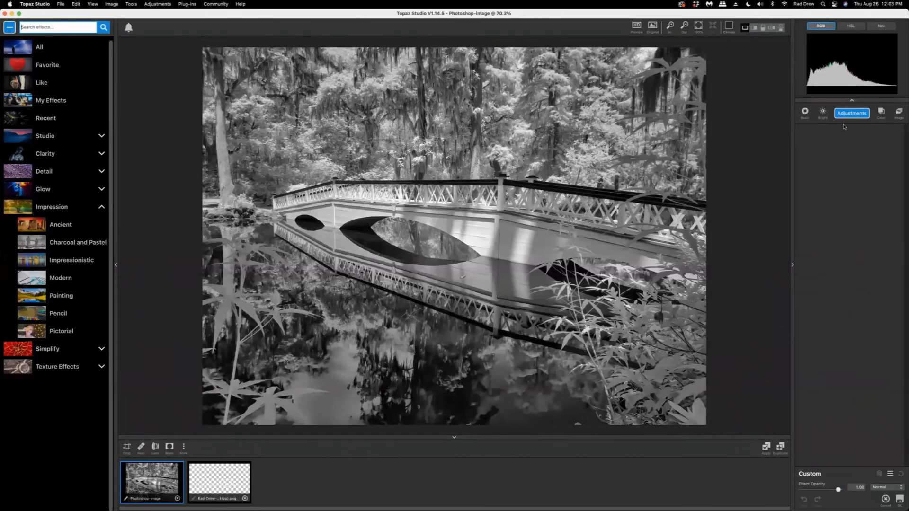
{"action": "left_click", "coordinate": [851, 113]}
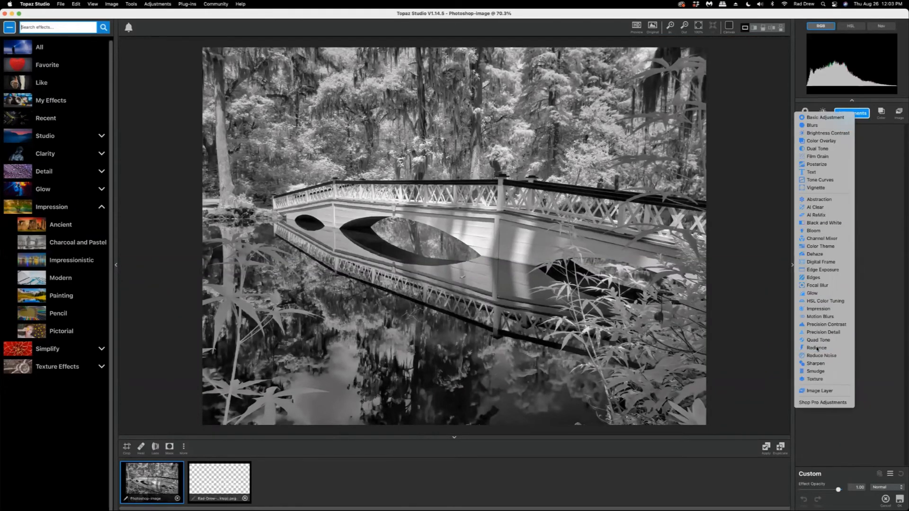
{"action": "left_click", "coordinate": [816, 348]}
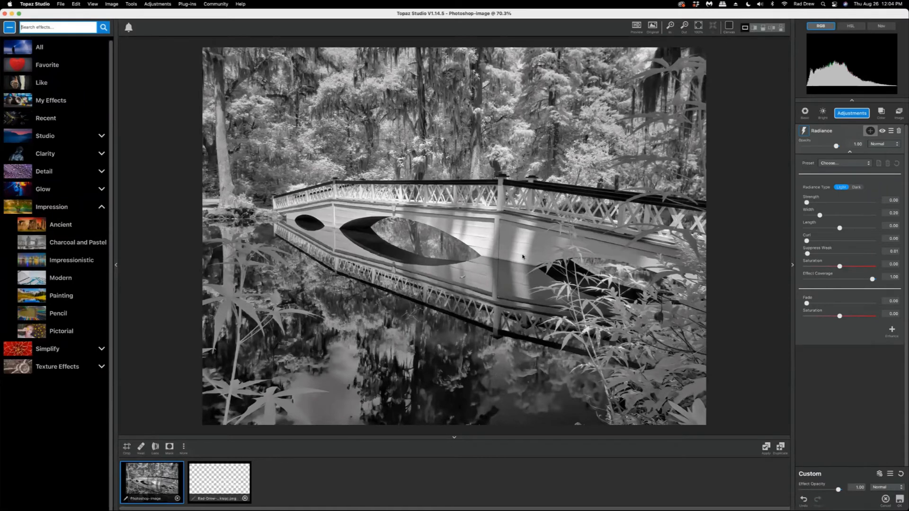
{"action": "mouse_move", "coordinate": [818, 137]}
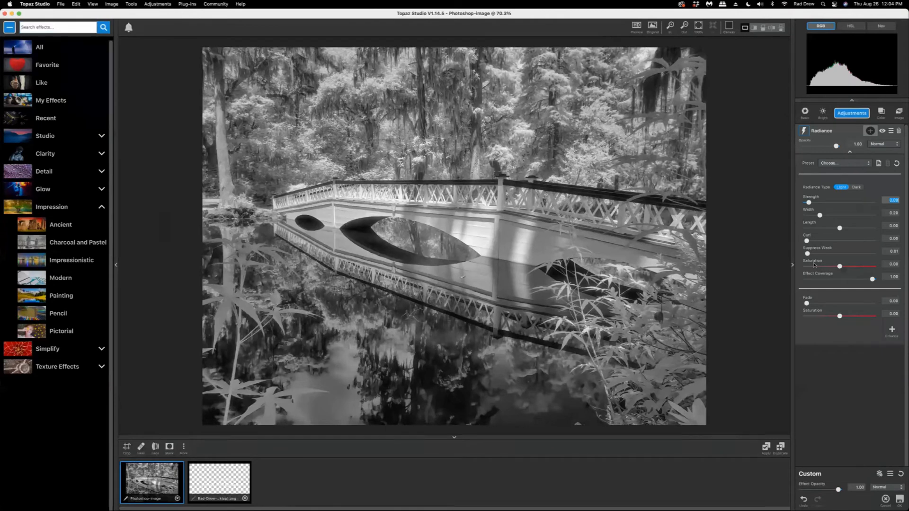
{"action": "mouse_move", "coordinate": [490, 216]}
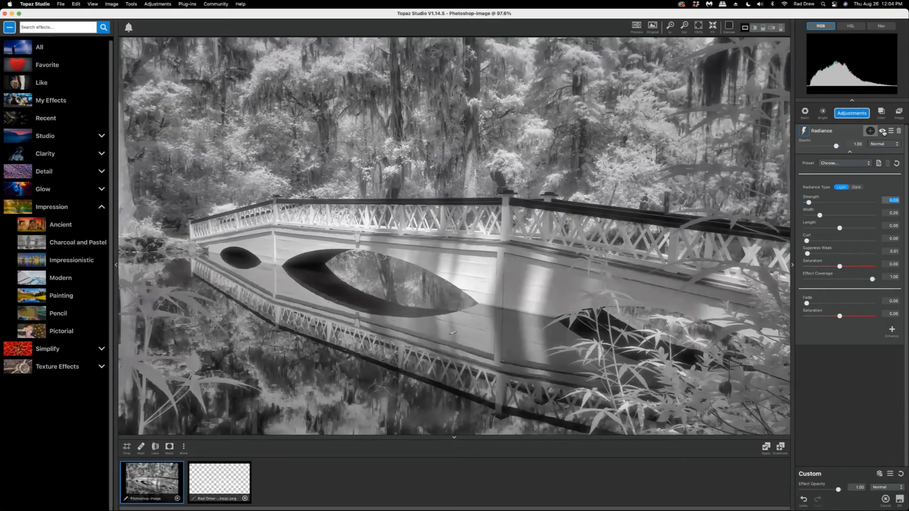
Collapse the Radiance settings panel on the bridge photo
{"action": "left_click", "coordinate": [878, 130]}
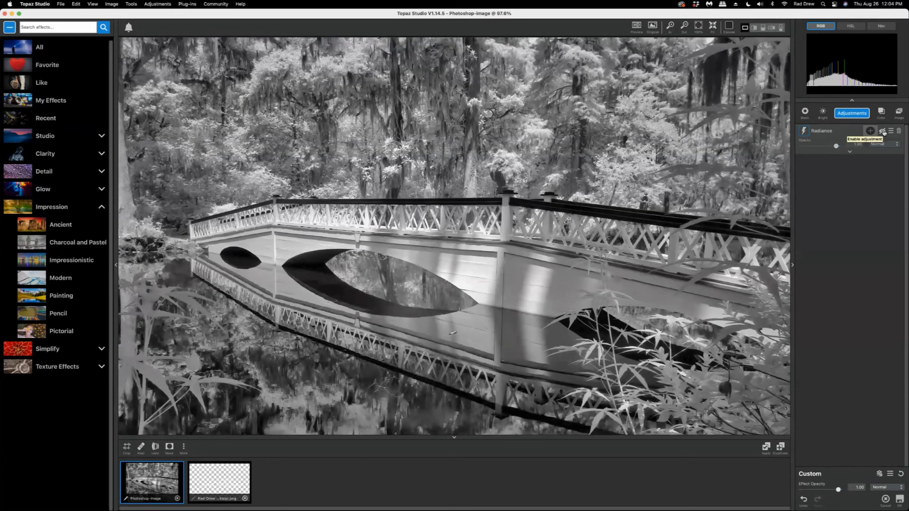
{"action": "left_click", "coordinate": [881, 131]}
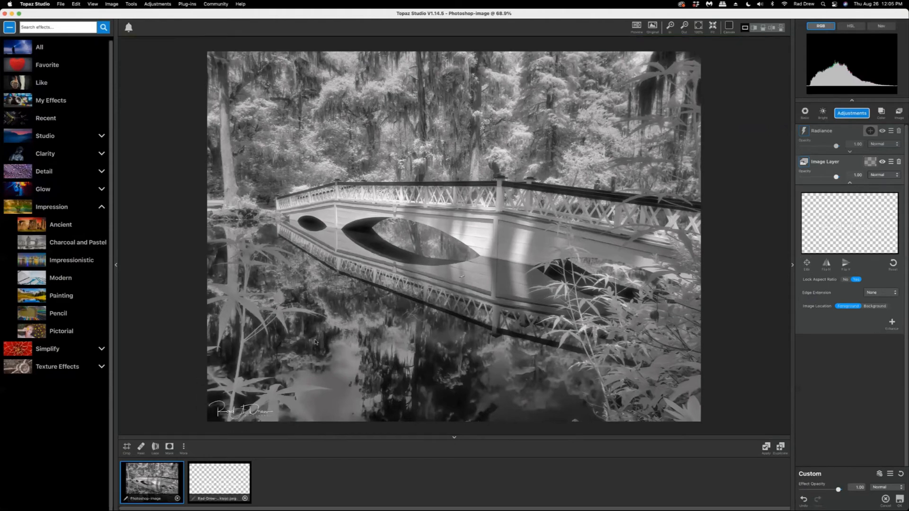
{"action": "mouse_move", "coordinate": [514, 311]}
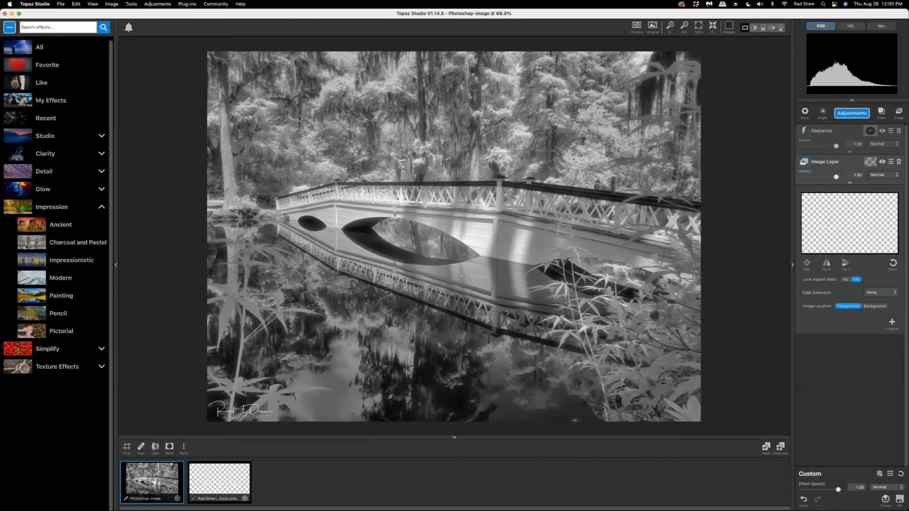
{"action": "mouse_move", "coordinate": [899, 499]}
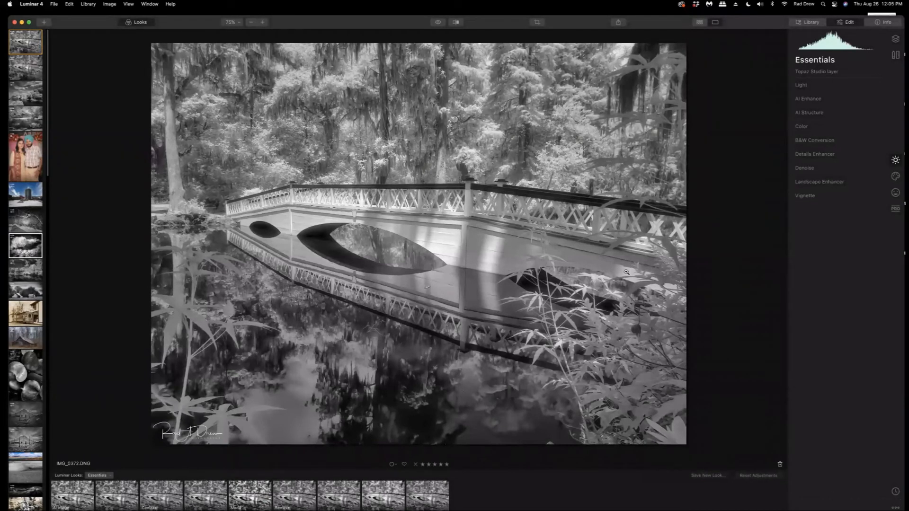
{"action": "mouse_move", "coordinate": [183, 451]}
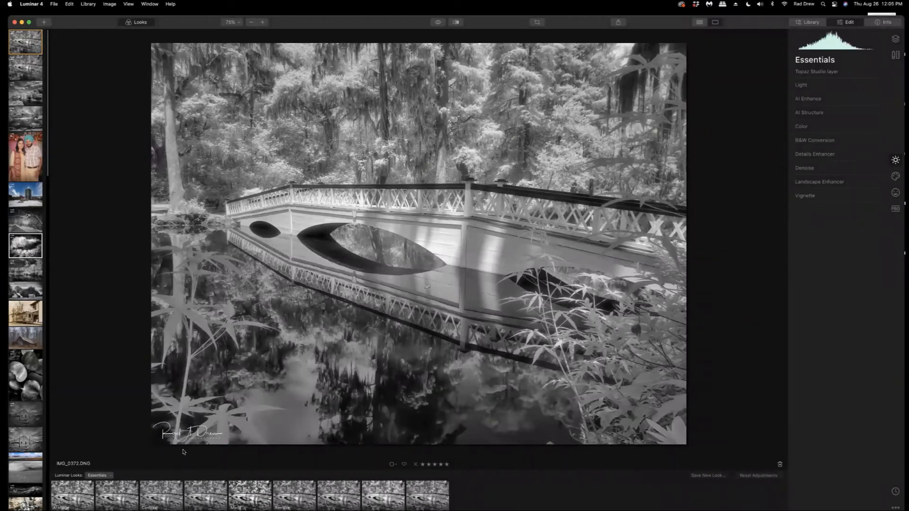
{"action": "mouse_move", "coordinate": [297, 268]}
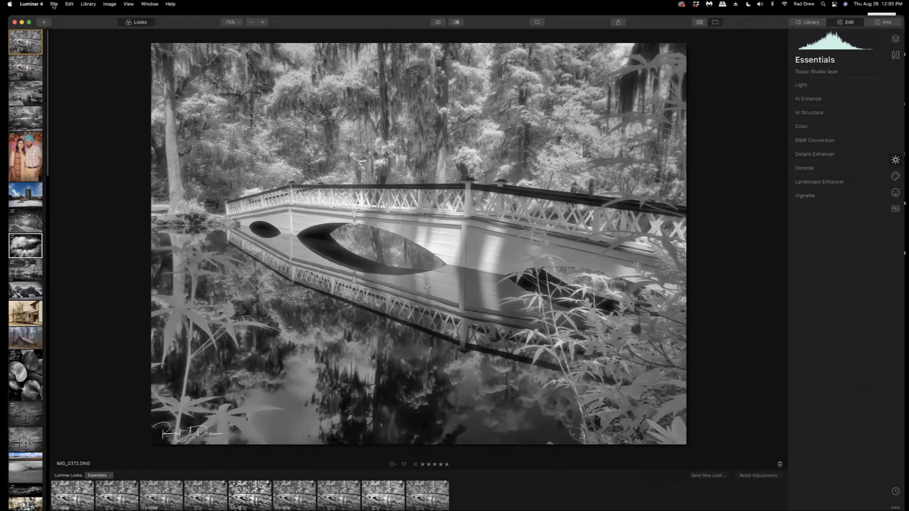
Export the bridge photo as JPEG named Bridge_Garden_IPHONE_SIG_IMG…
{"action": "left_click", "coordinate": [54, 4]}
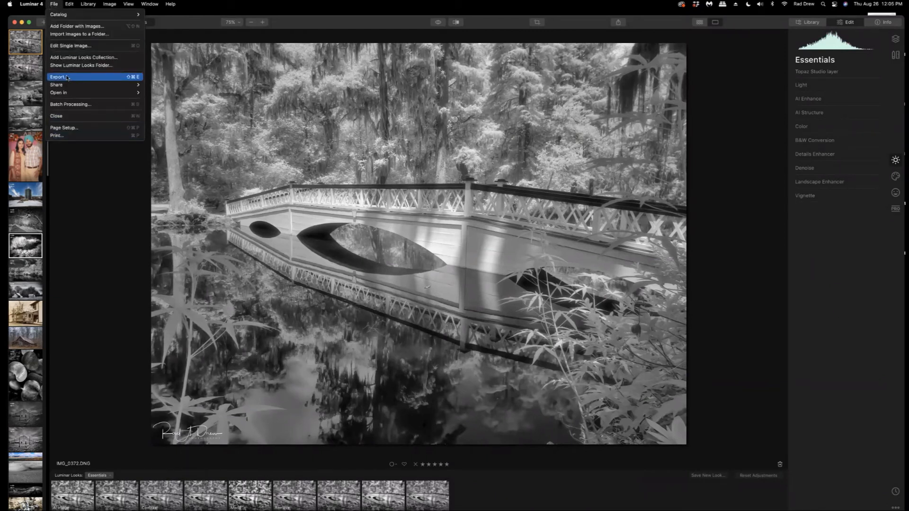
{"action": "left_click", "coordinate": [57, 76]}
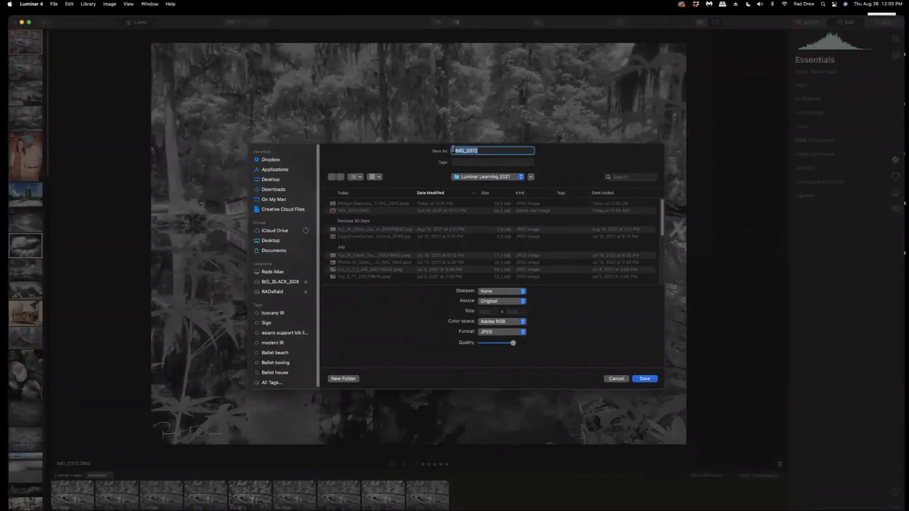
{"action": "mouse_move", "coordinate": [499, 194]}
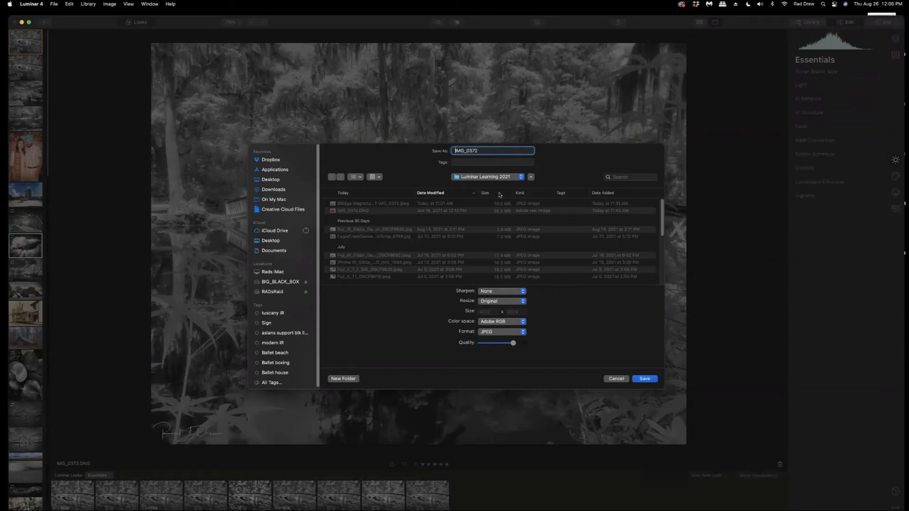
{"action": "type", "text": "Bridge_Garden_IPHONE_SIG_IMG"}
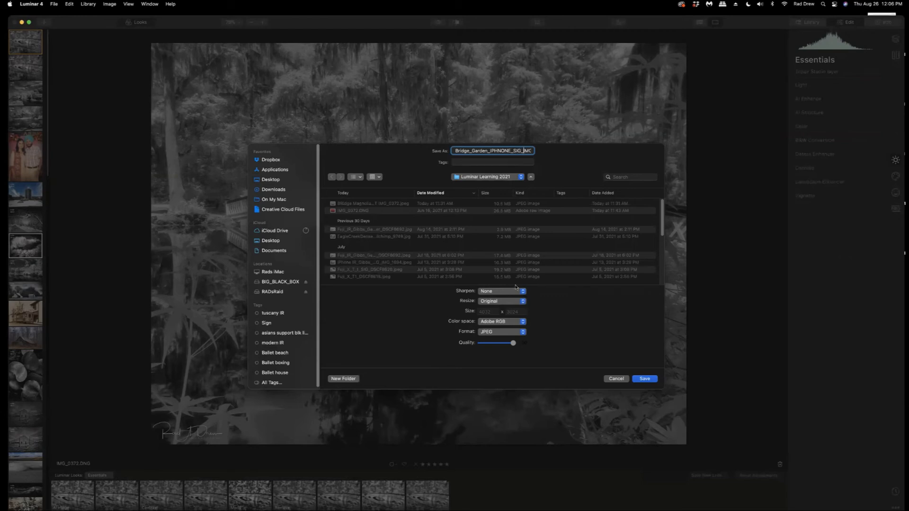
{"action": "left_click", "coordinate": [644, 379]}
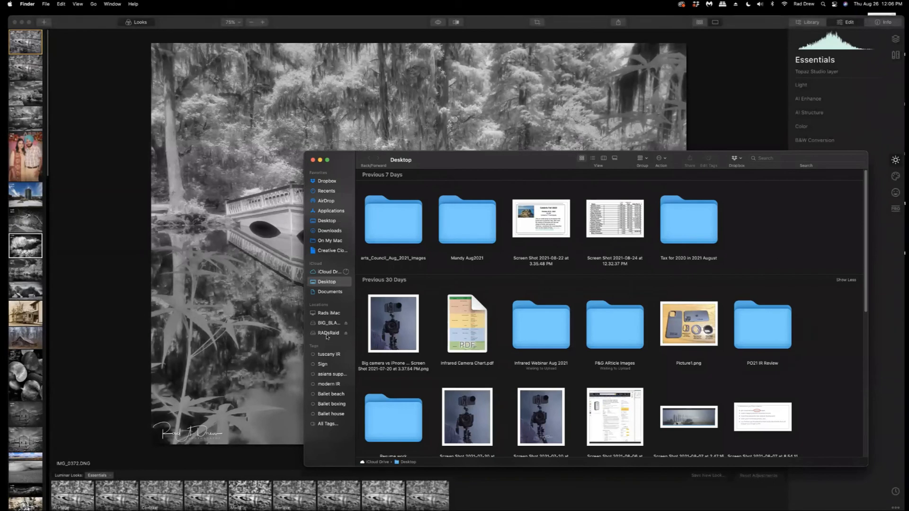
Navigate in Finder to RADsRaid > 2021 > Luminar Learning 2021
{"action": "left_click", "coordinate": [327, 333]}
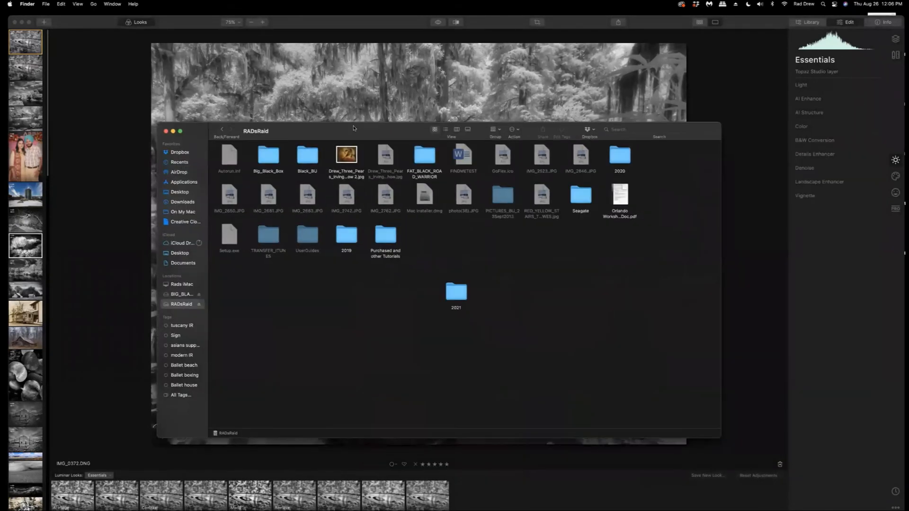
{"action": "left_click", "coordinate": [455, 292]}
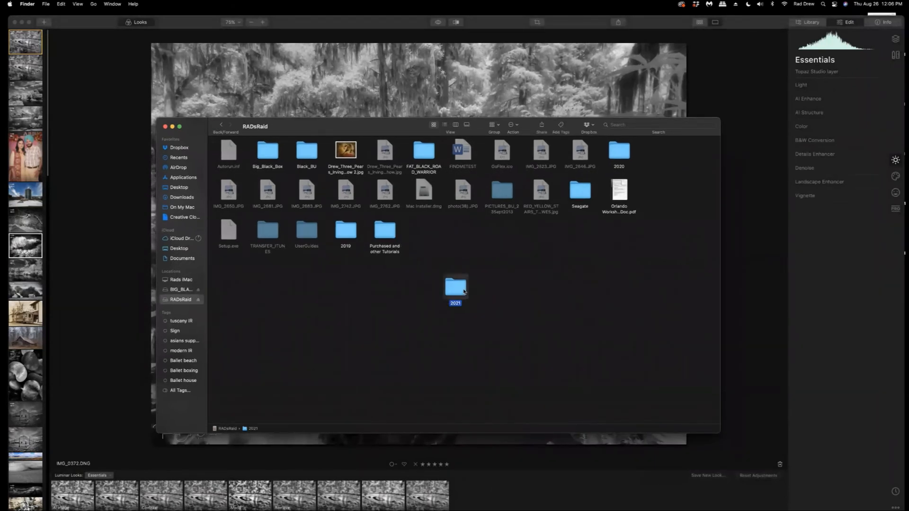
{"action": "double_click", "coordinate": [455, 286]}
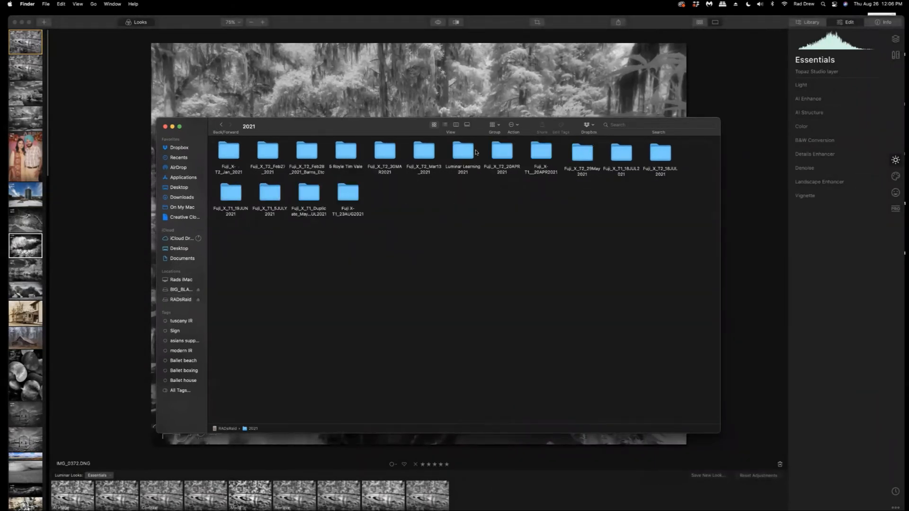
{"action": "double_click", "coordinate": [462, 151]}
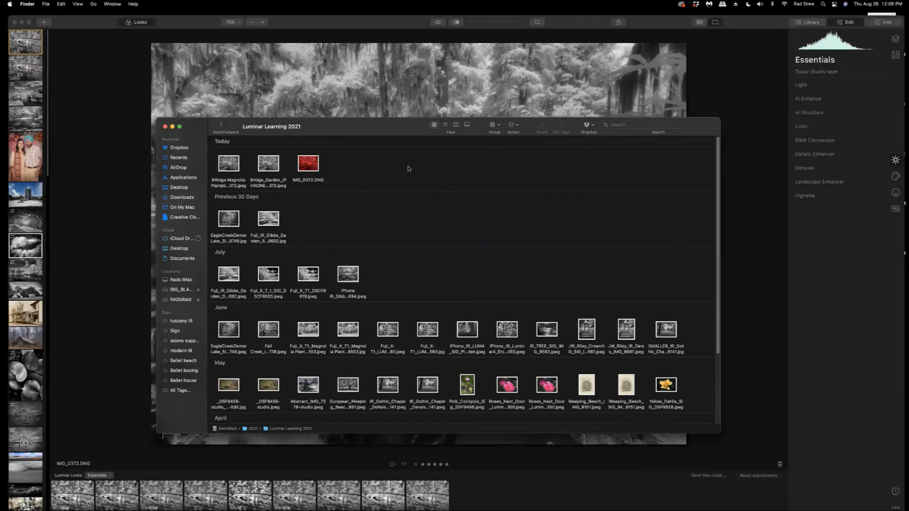
{"action": "mouse_move", "coordinate": [377, 210]}
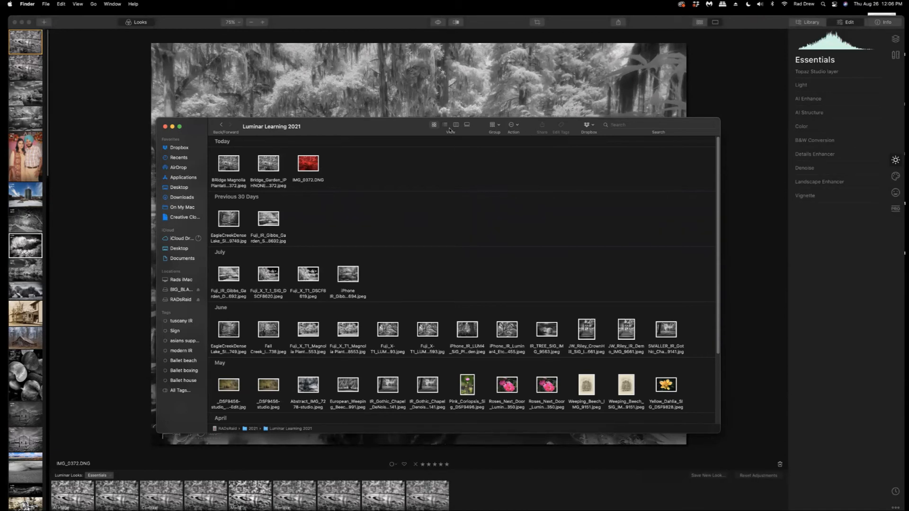
List the folder in detail and open Bridge_Garden_IPHONE_SIG_IMG_0372.jpeg
{"action": "left_click", "coordinate": [445, 124]}
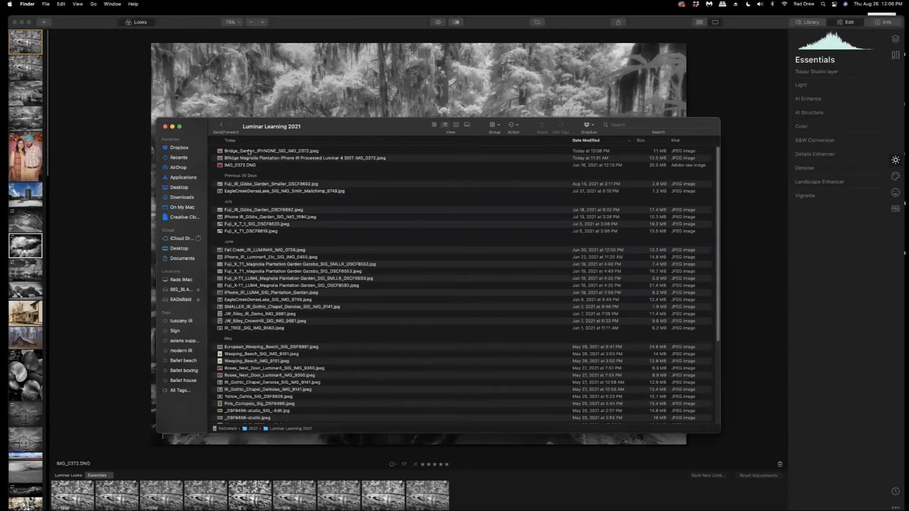
{"action": "double_click", "coordinate": [271, 150]}
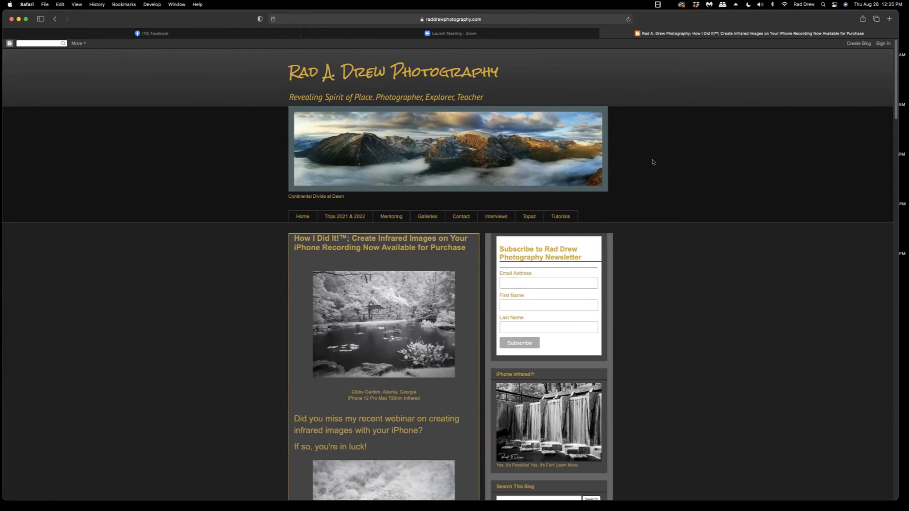
{"action": "scroll", "scroll_direction": "down", "scroll_amount": 3}
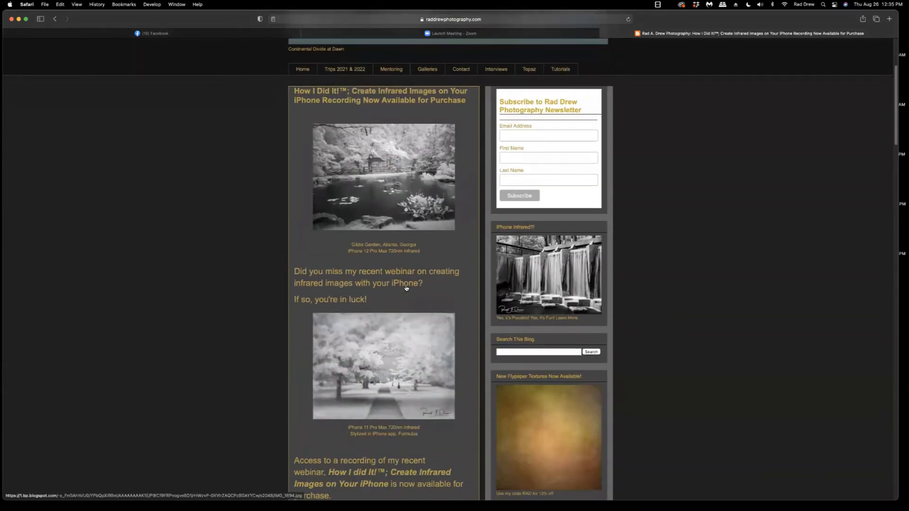
{"action": "scroll", "scroll_direction": "down", "scroll_amount": 3}
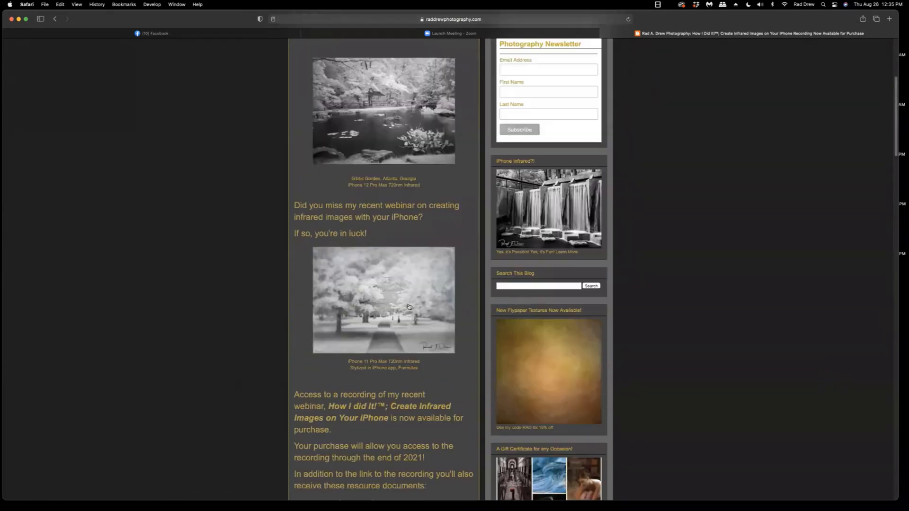
{"action": "scroll", "scroll_direction": "down", "scroll_amount": 3}
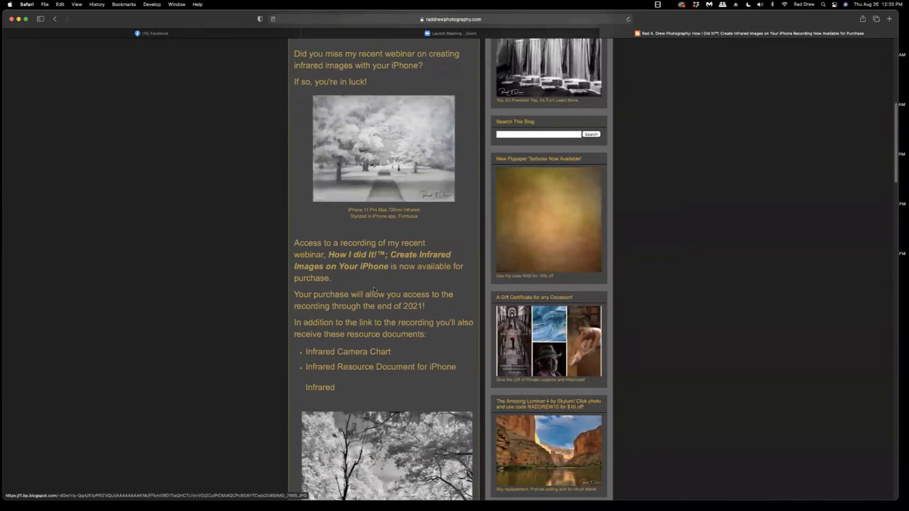
{"action": "scroll", "scroll_direction": "up", "scroll_amount": 3}
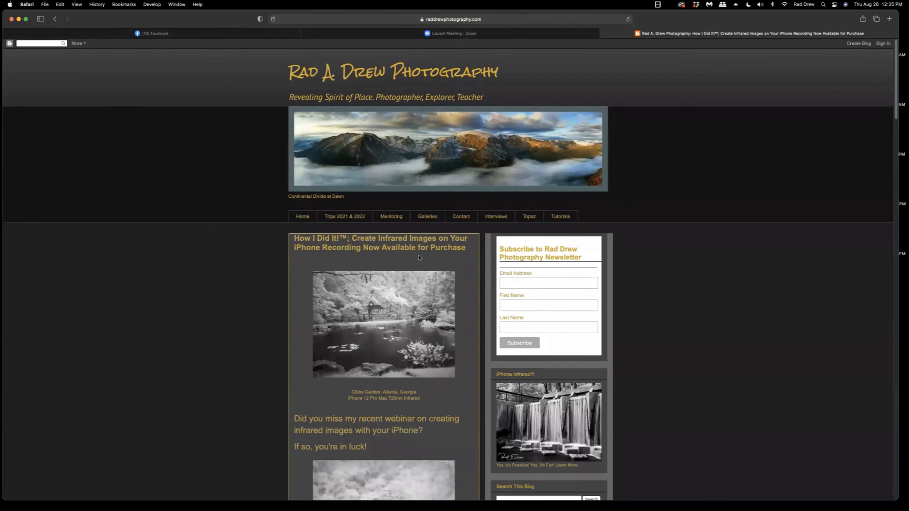
{"action": "mouse_move", "coordinate": [387, 258]}
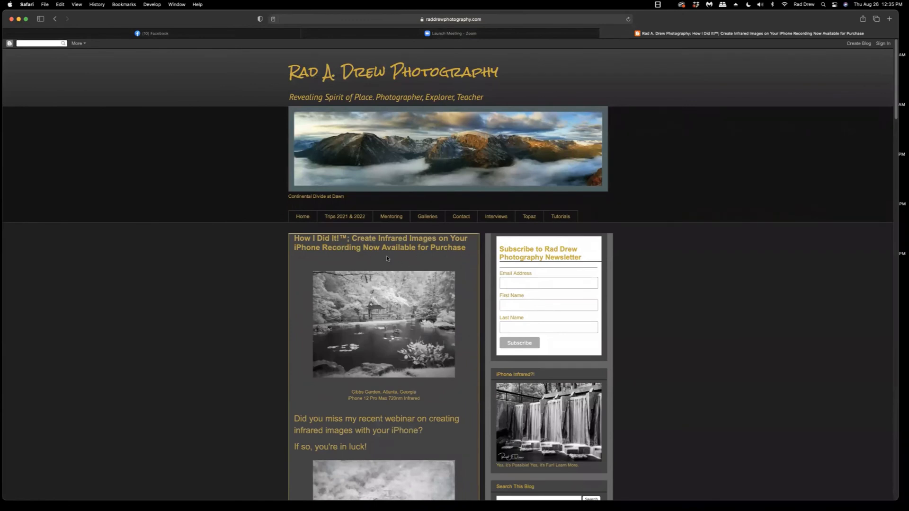
{"action": "scroll", "scroll_direction": "down", "scroll_amount": 3}
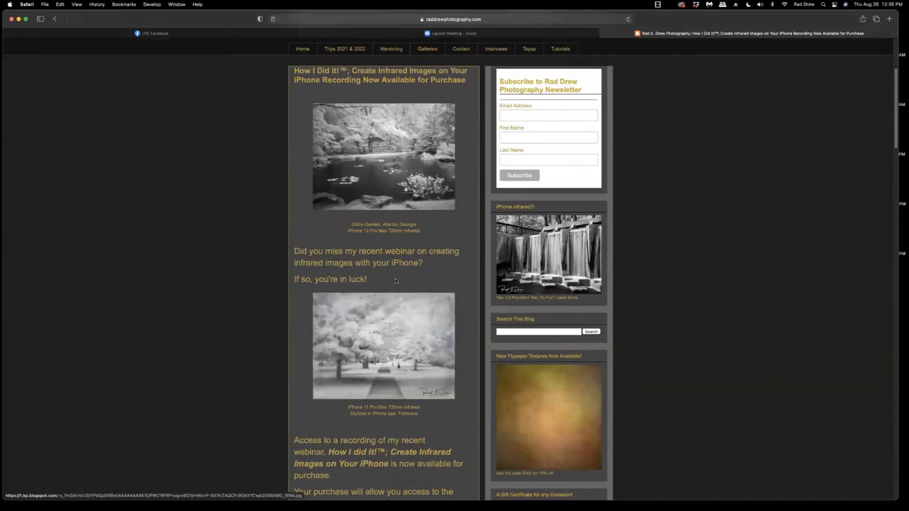
{"action": "scroll", "scroll_direction": "down", "scroll_amount": 3}
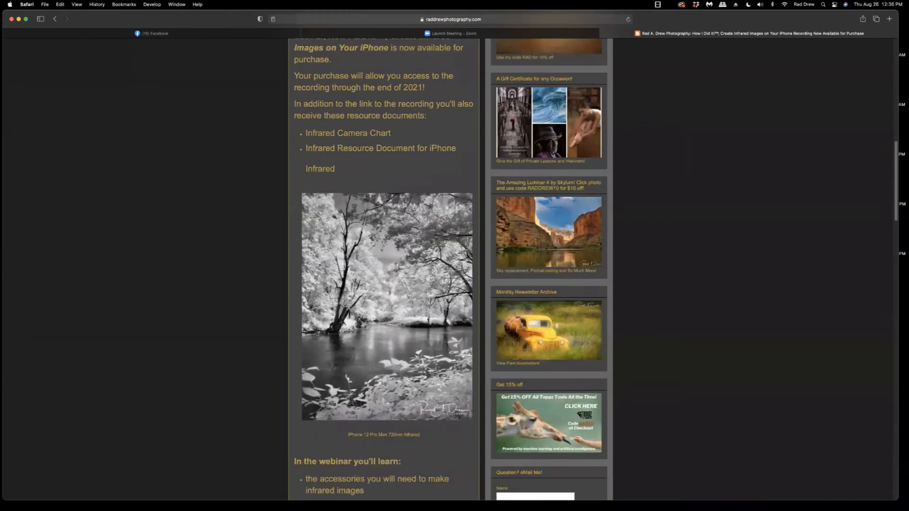
{"action": "scroll", "scroll_direction": "down", "scroll_amount": 3}
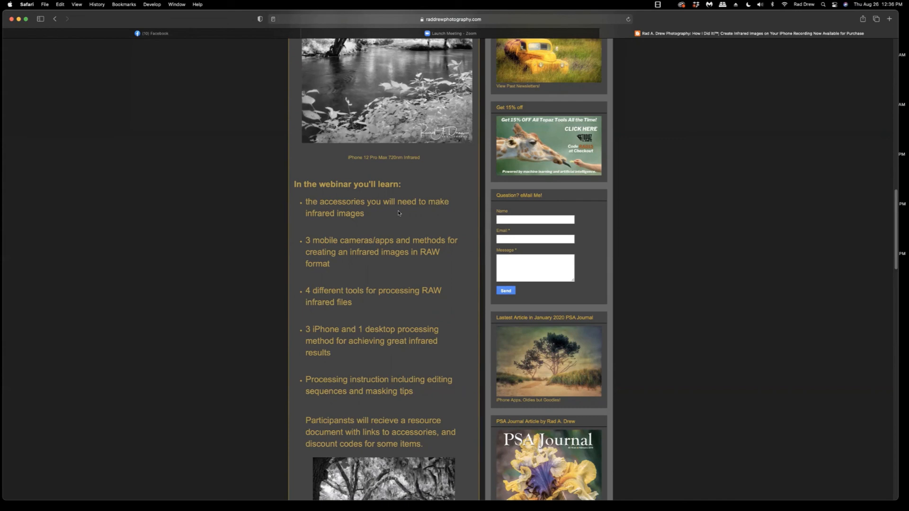
{"action": "scroll", "scroll_direction": "down", "scroll_amount": 3}
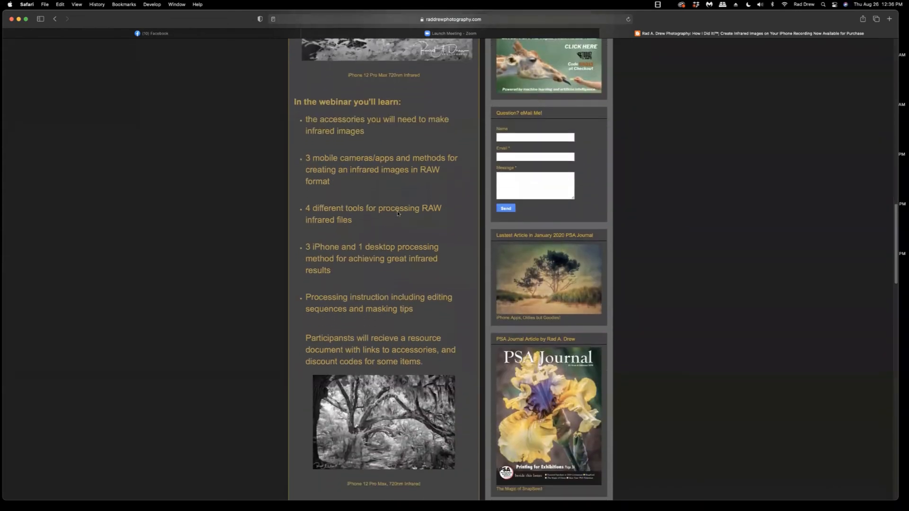
{"action": "scroll", "scroll_direction": "down", "scroll_amount": 3}
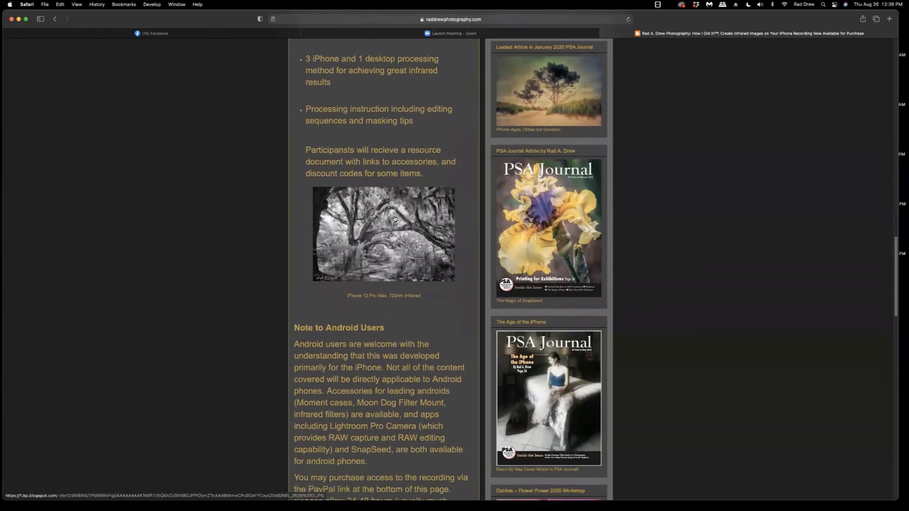
{"action": "scroll", "scroll_direction": "down", "scroll_amount": 3}
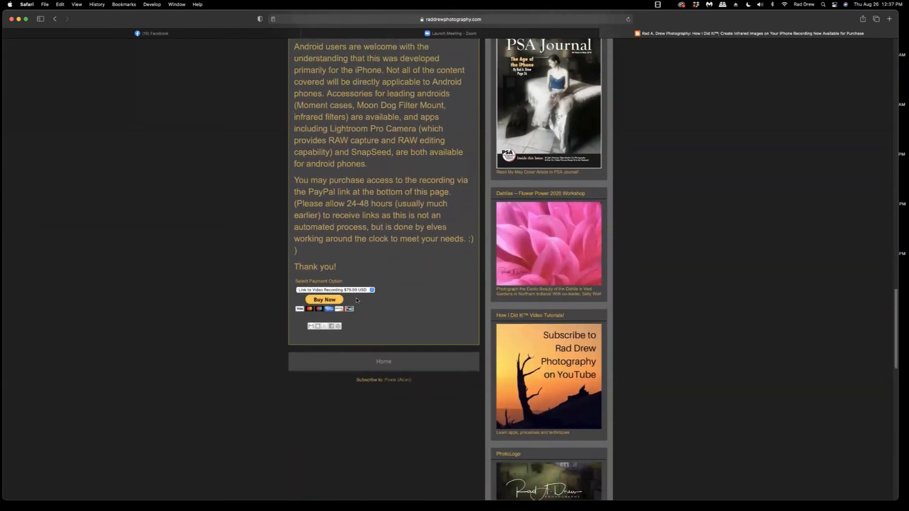
{"action": "scroll", "scroll_direction": "up", "scroll_amount": 3}
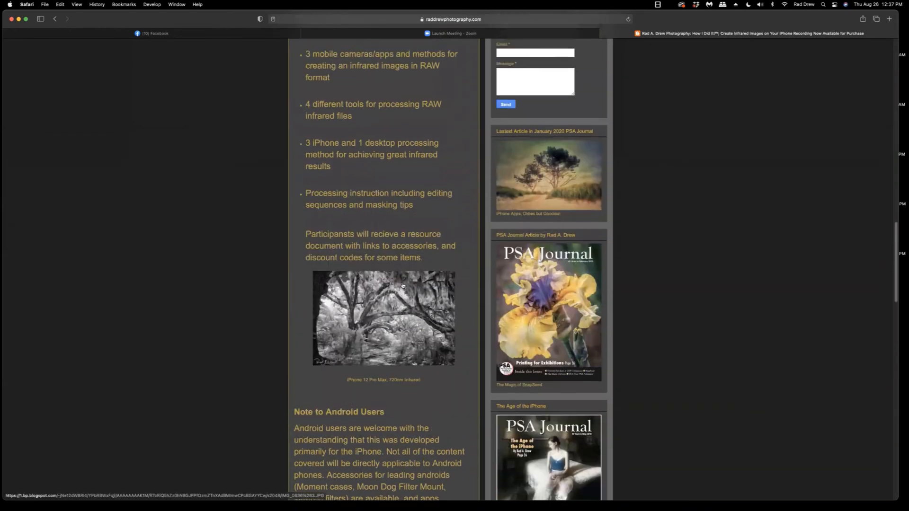
{"action": "scroll", "scroll_direction": "up", "scroll_amount": 3}
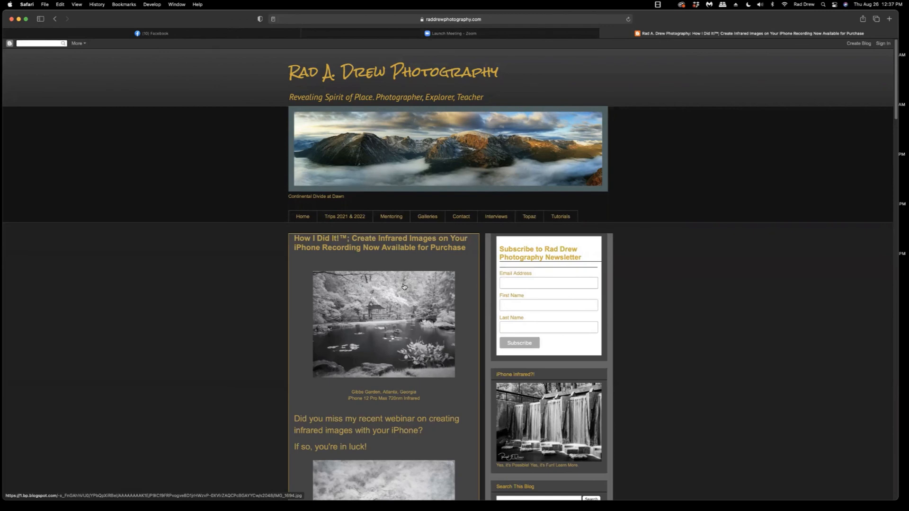
{"action": "mouse_move", "coordinate": [431, 267]}
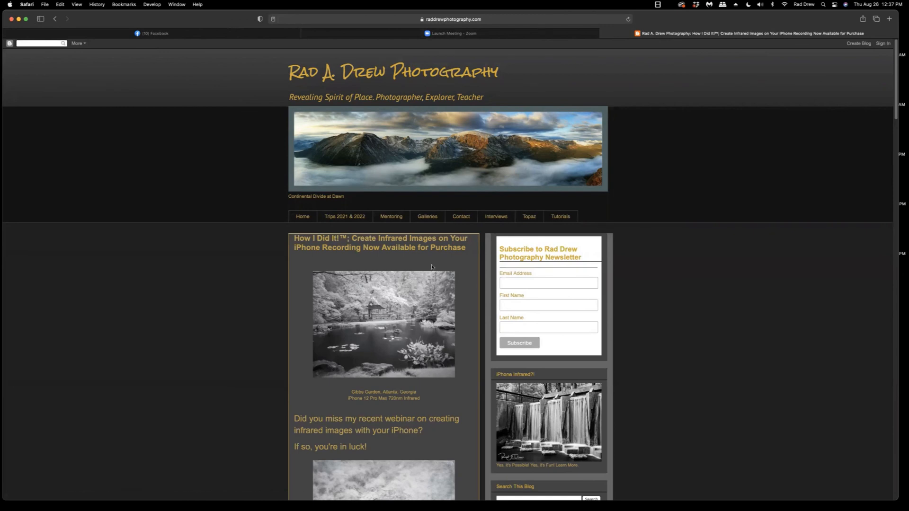